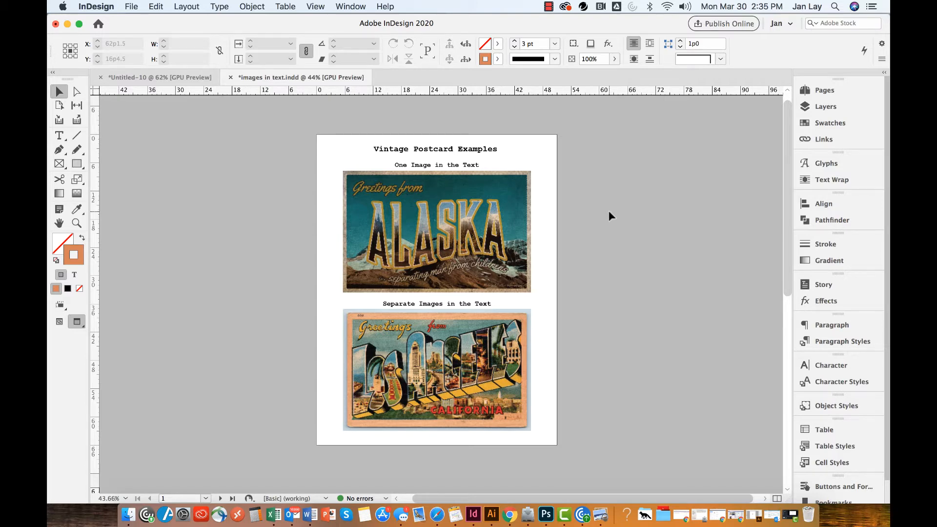
Step: Scroll to page 2 and select the upper Curacao text frame
{"action": "scroll", "scroll_direction": "down", "scroll_amount": 3}
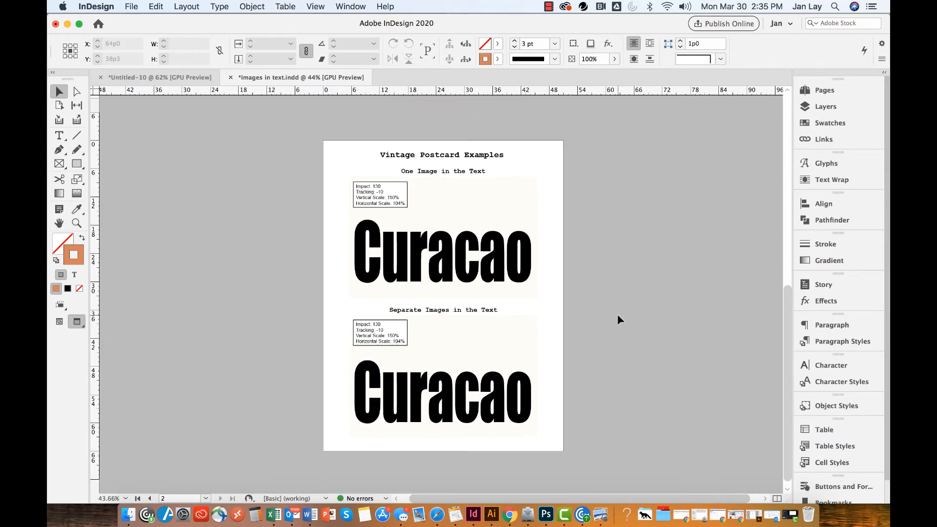
{"action": "left_click", "coordinate": [517, 278]}
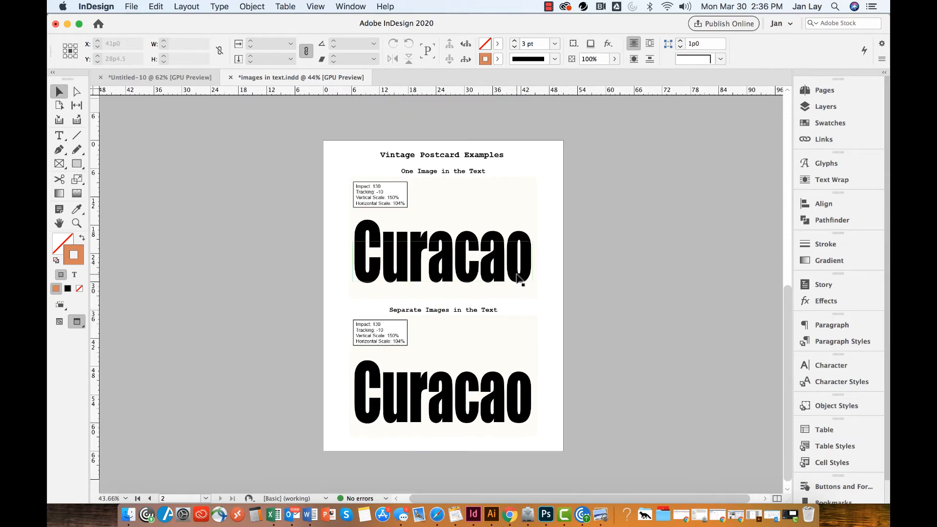
{"action": "left_click", "coordinate": [442, 257]}
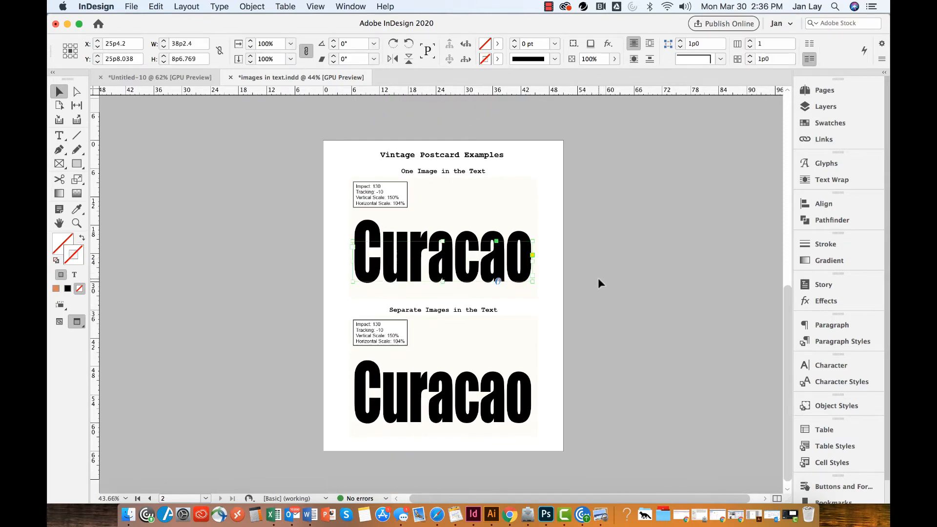
{"action": "mouse_move", "coordinate": [592, 295]}
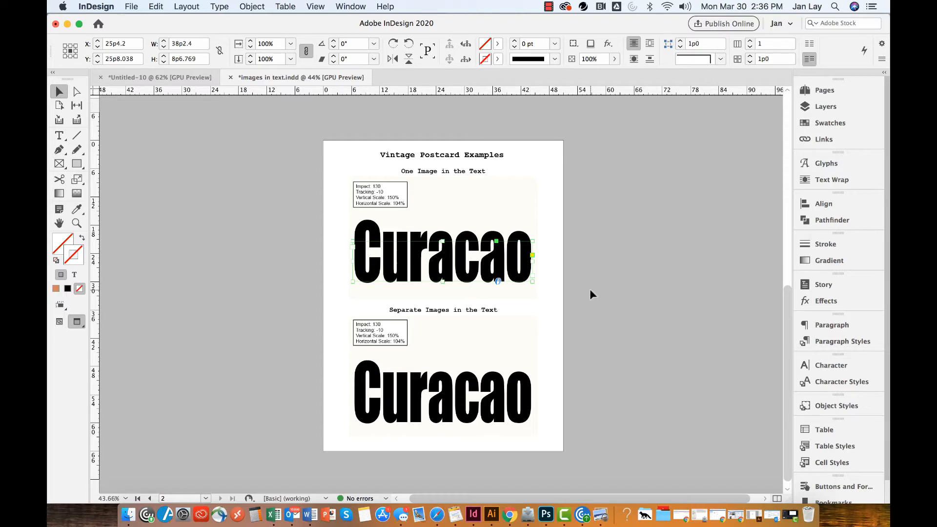
{"action": "mouse_move", "coordinate": [598, 284]}
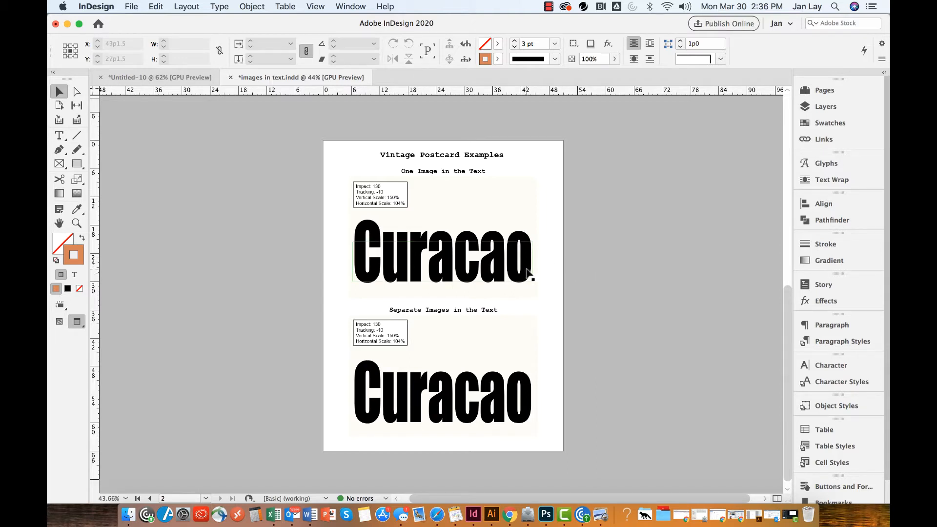
Step: Convert the upper Curacao text into outlined letter shapes via Type > Create Outlines
{"action": "left_click", "coordinate": [442, 257]}
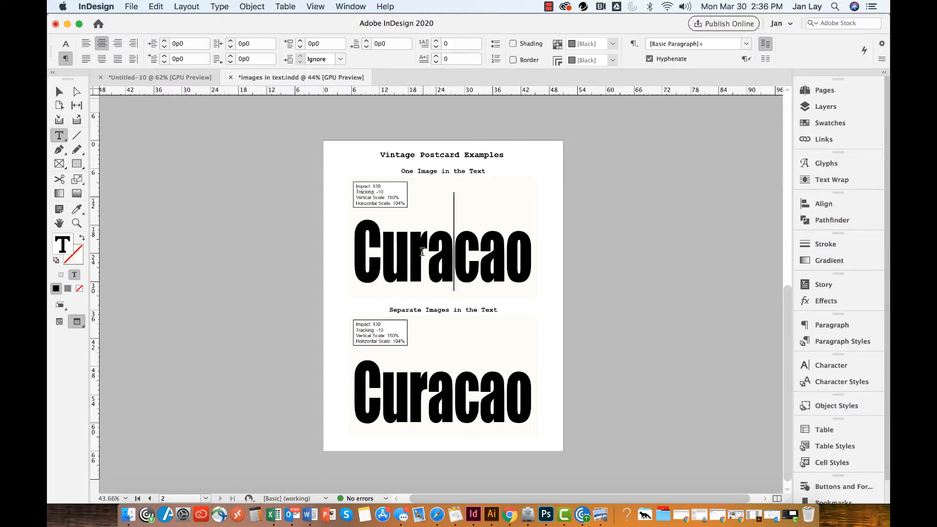
{"action": "mouse_move", "coordinate": [487, 260]}
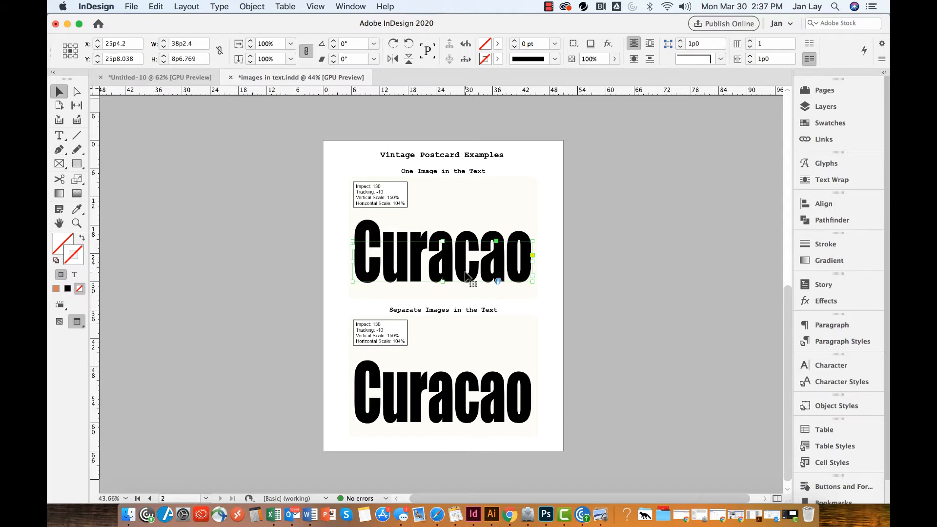
{"action": "mouse_move", "coordinate": [466, 266]}
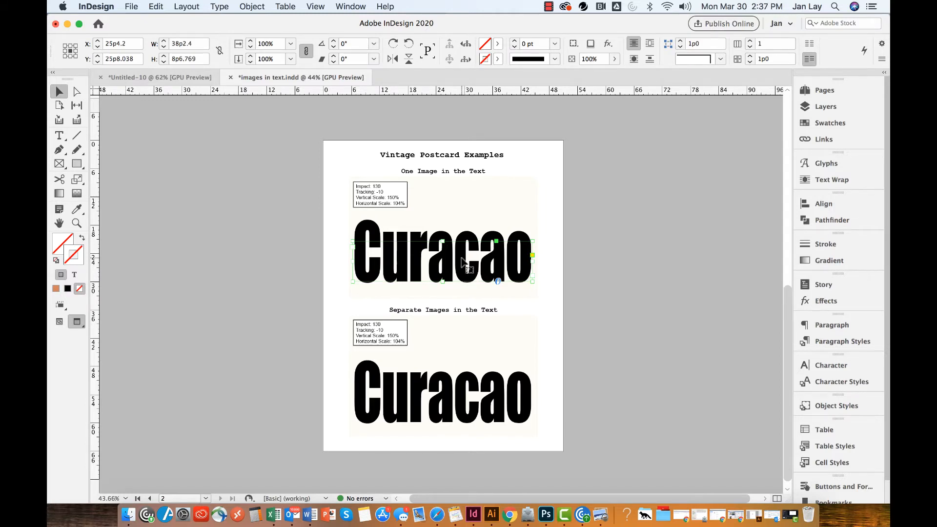
{"action": "mouse_move", "coordinate": [403, 251]}
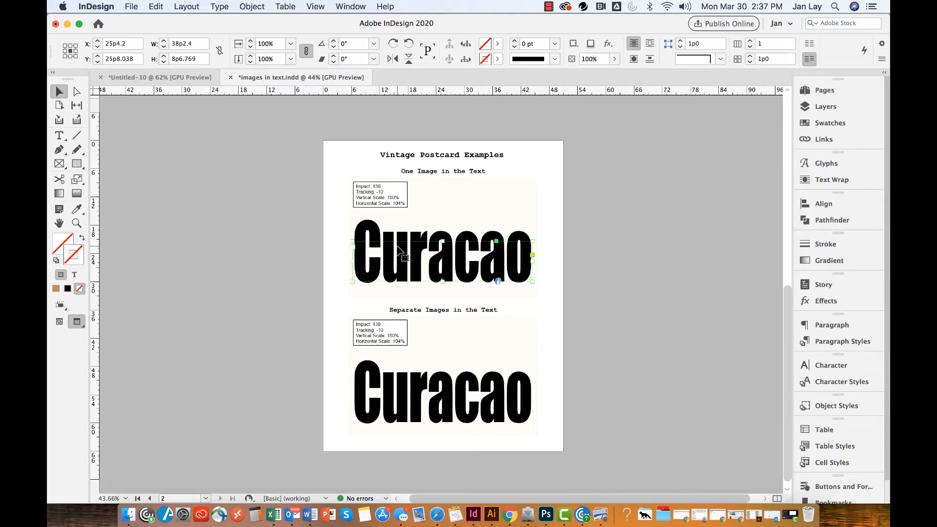
{"action": "mouse_move", "coordinate": [431, 290]}
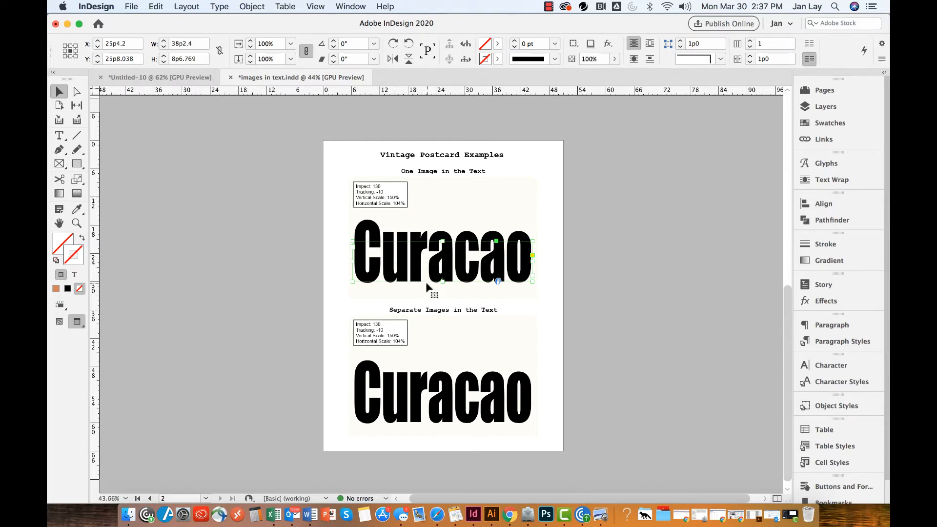
{"action": "mouse_move", "coordinate": [390, 231]}
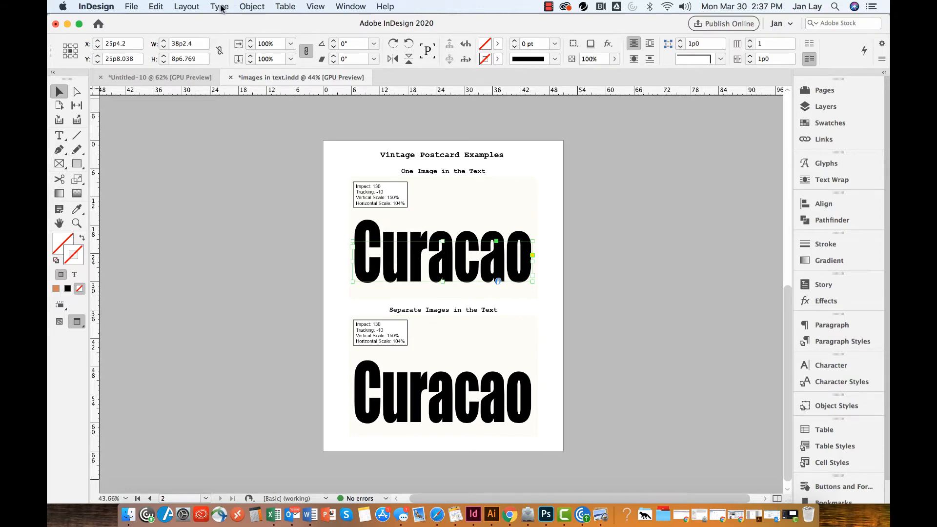
{"action": "left_click", "coordinate": [219, 7]}
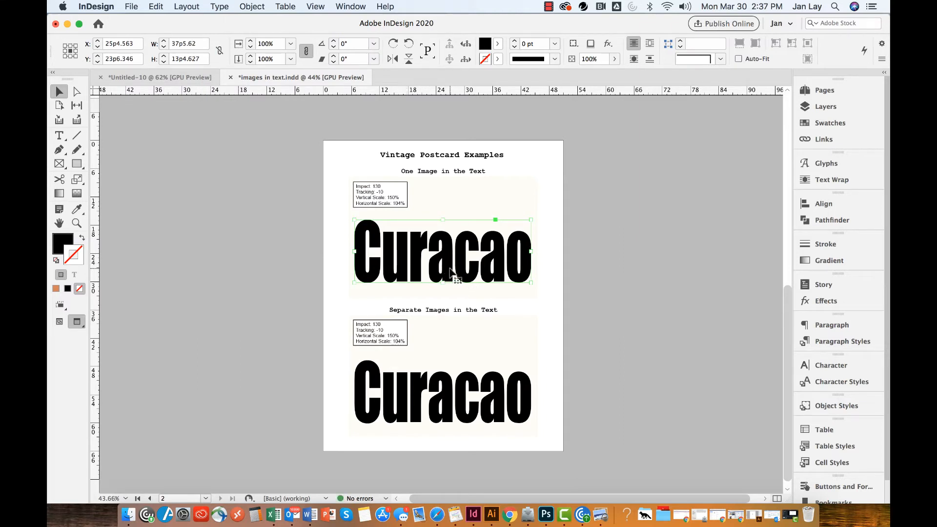
{"action": "mouse_move", "coordinate": [448, 273]}
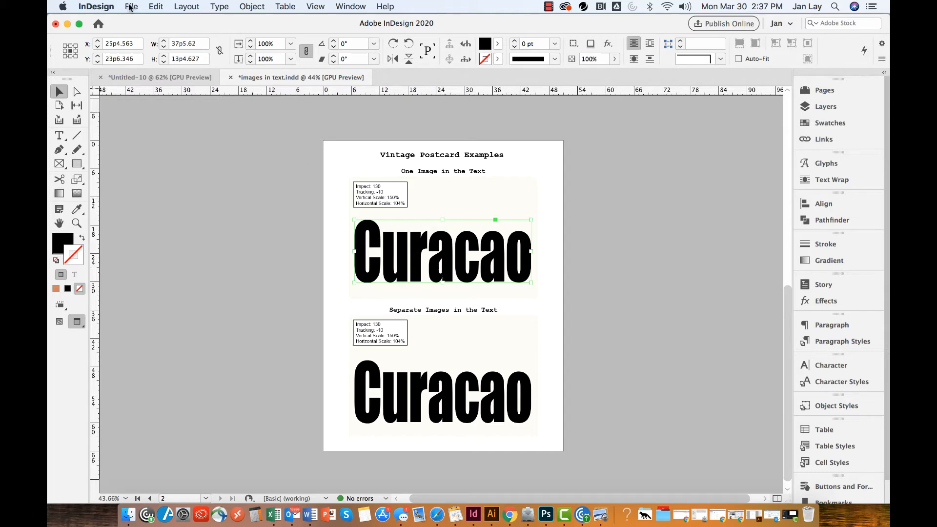
Step: Place the night-bridge JPG into the upper Curacao outlines, replacing the selected item
{"action": "left_click", "coordinate": [131, 7]}
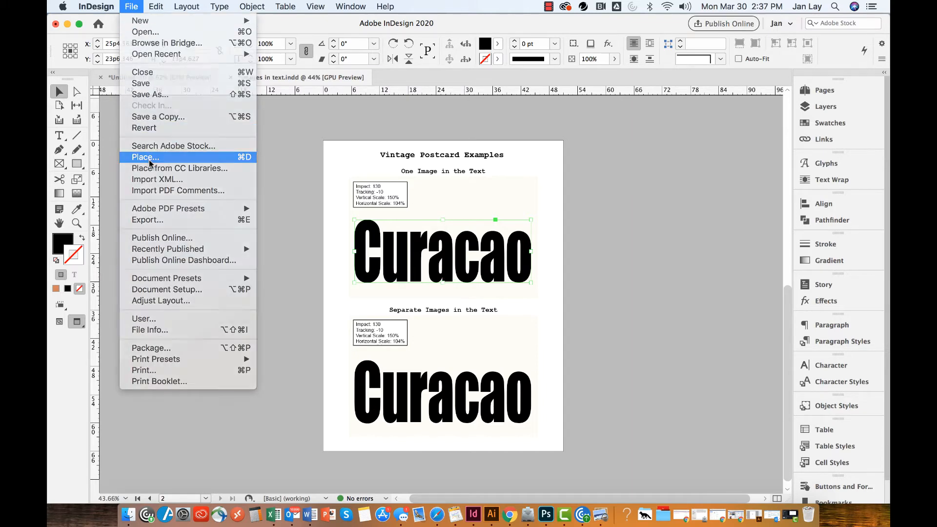
{"action": "left_click", "coordinate": [144, 158]}
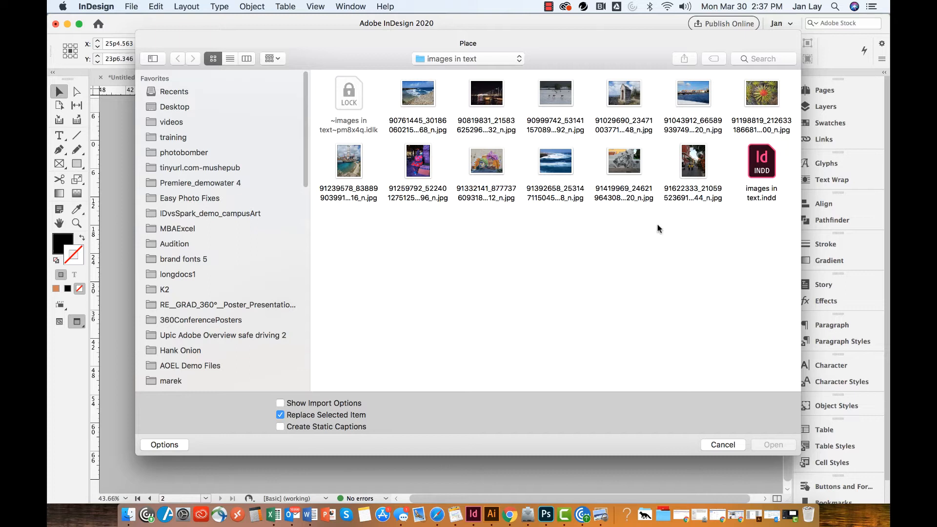
{"action": "mouse_move", "coordinate": [659, 214]}
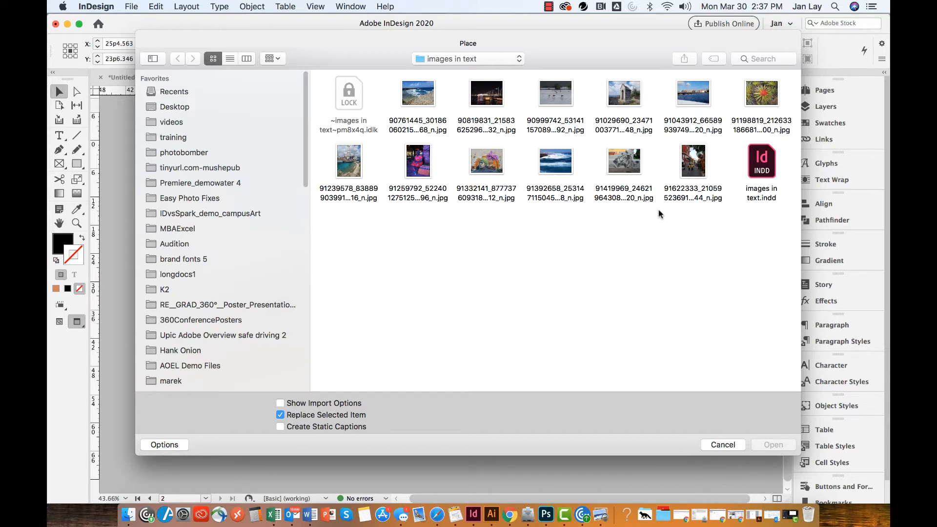
{"action": "mouse_move", "coordinate": [540, 138]}
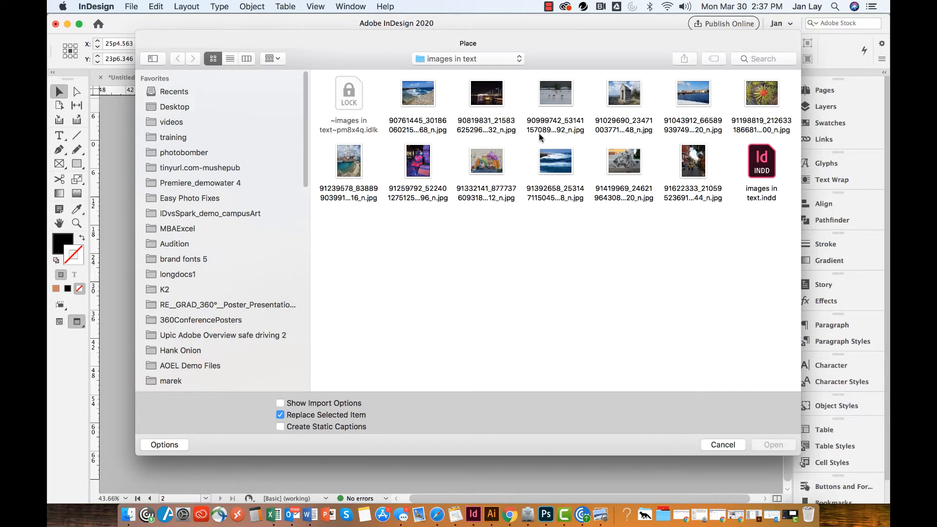
{"action": "left_click", "coordinate": [486, 92]}
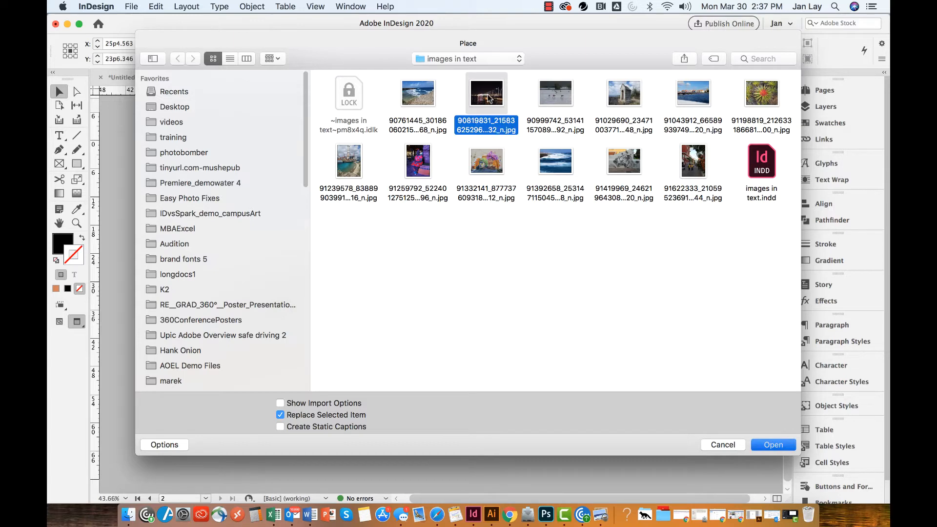
{"action": "left_click", "coordinate": [773, 445]}
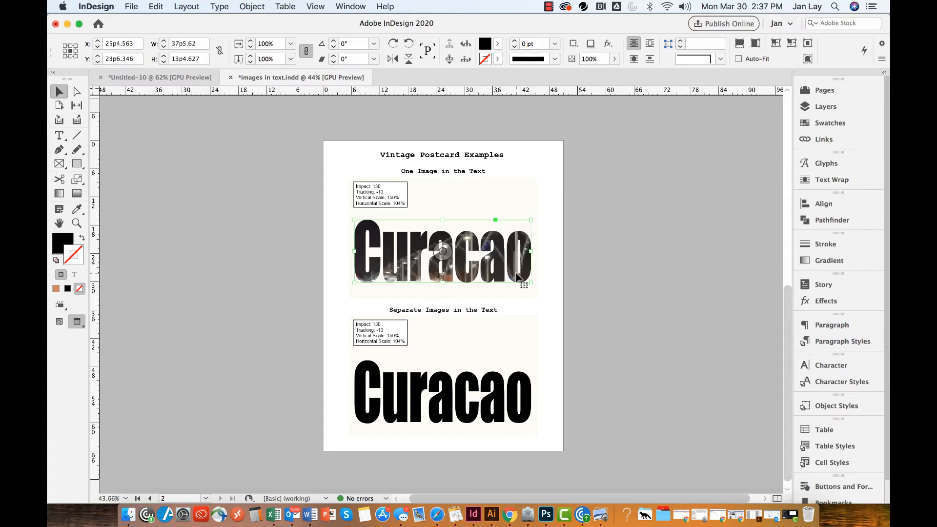
{"action": "mouse_move", "coordinate": [516, 283]}
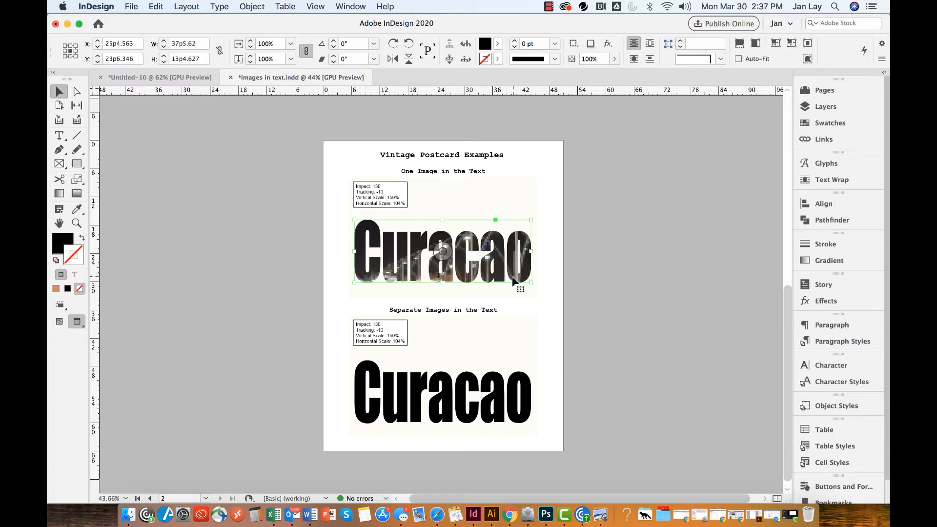
Step: Set the placed night photo to Fill Frame Proportionally inside the letters
{"action": "right_click", "coordinate": [514, 282]}
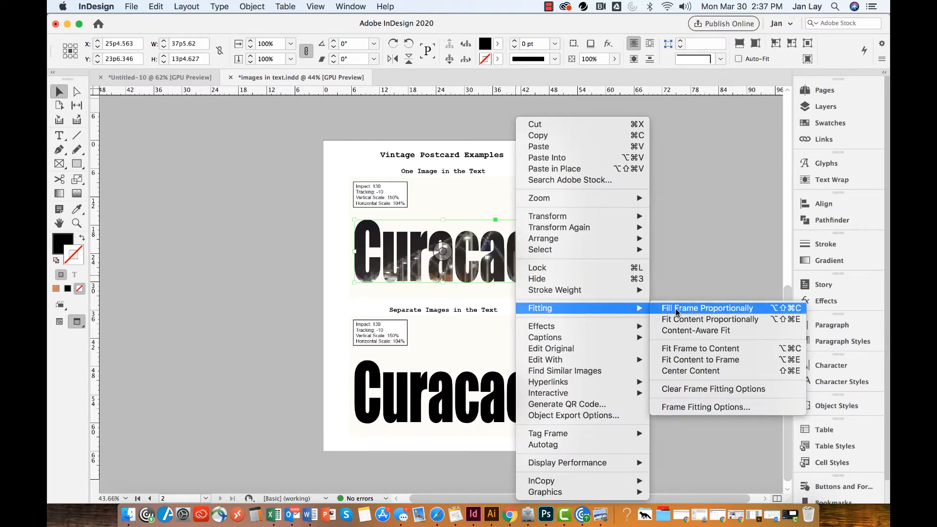
{"action": "left_click", "coordinate": [707, 308]}
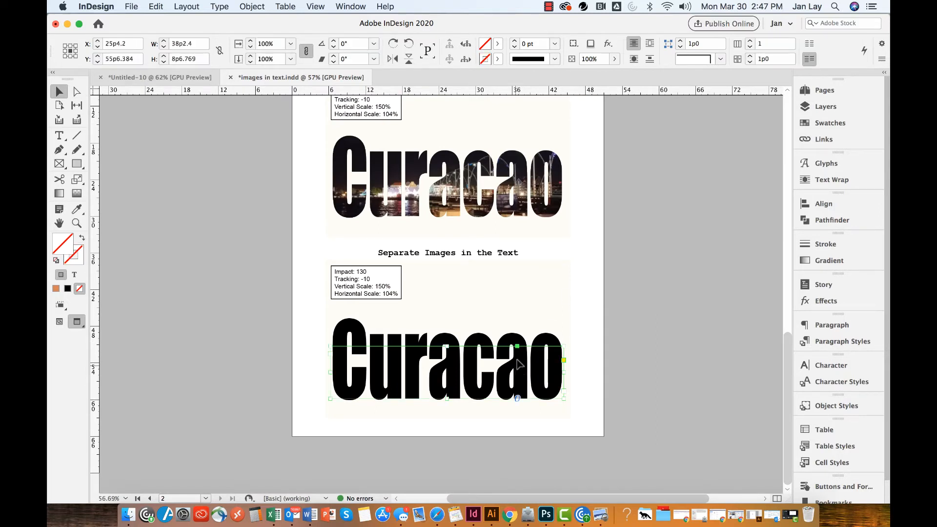
{"action": "mouse_move", "coordinate": [252, 7]}
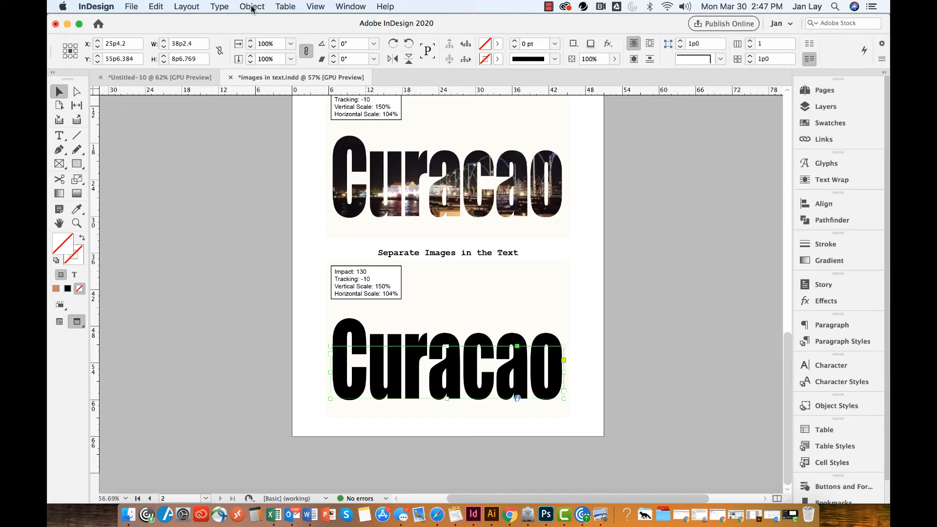
{"action": "left_click", "coordinate": [252, 7]}
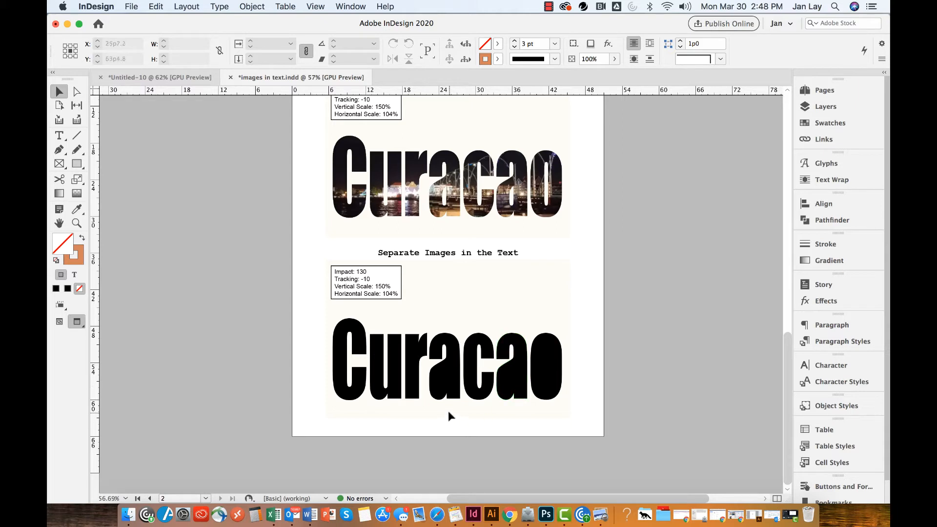
Step: Punch out the counters of the a and o with Pathfinder Subtract and Exclude Overlap, then select all lower outlines
{"action": "left_click", "coordinate": [442, 368]}
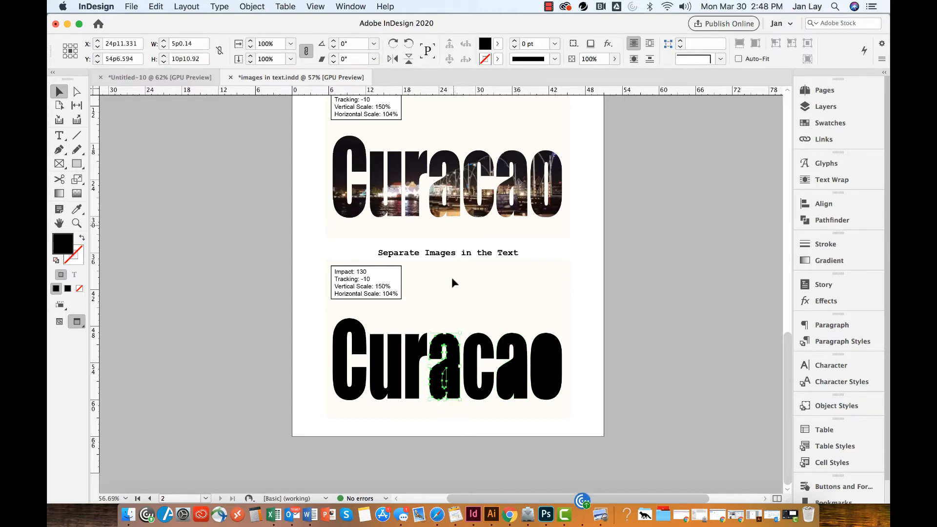
{"action": "mouse_move", "coordinate": [428, 396]}
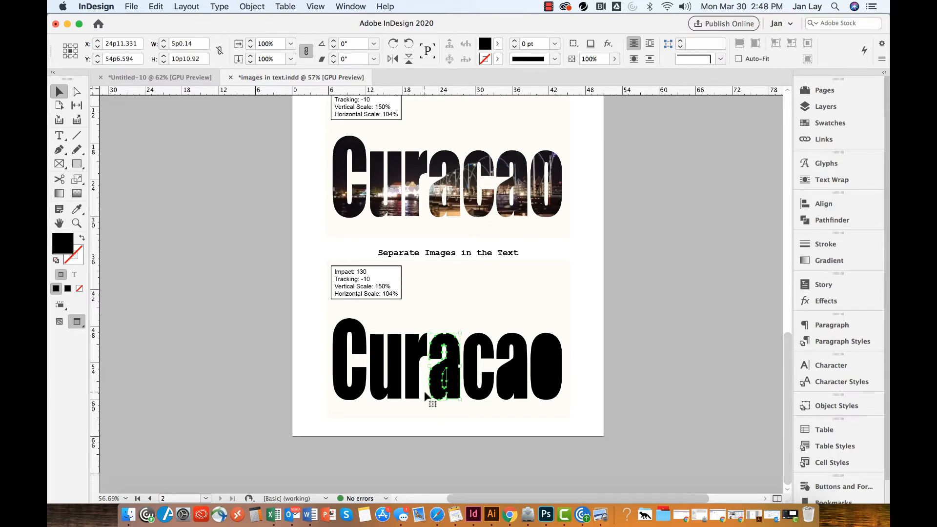
{"action": "left_click", "coordinate": [252, 6]}
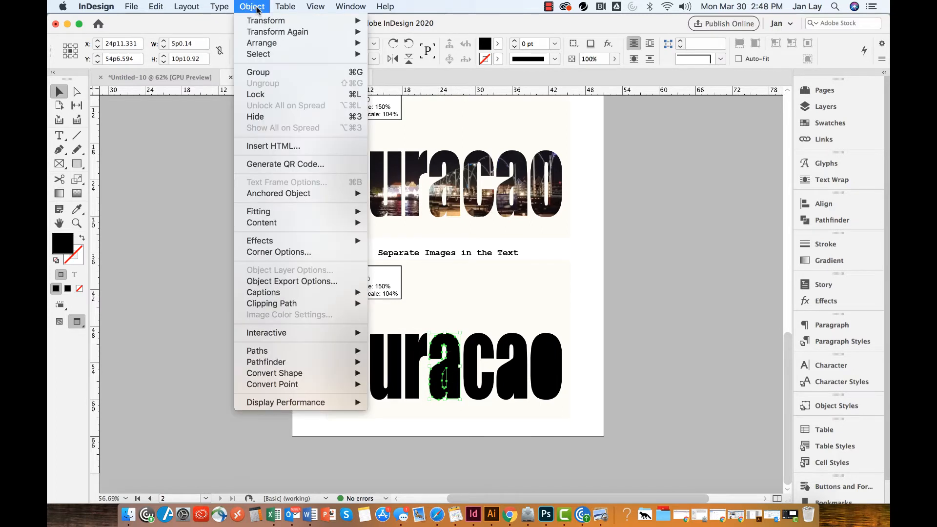
{"action": "mouse_move", "coordinate": [266, 361]}
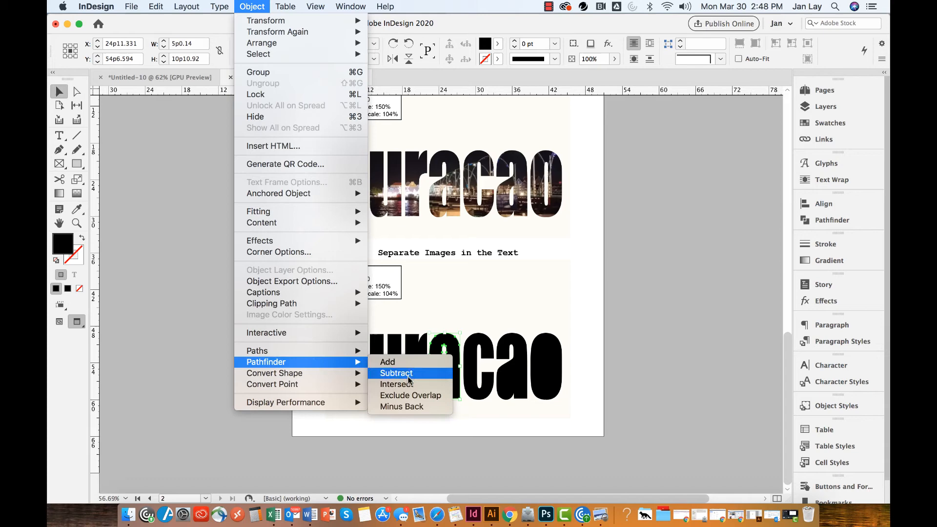
{"action": "mouse_move", "coordinate": [412, 399]}
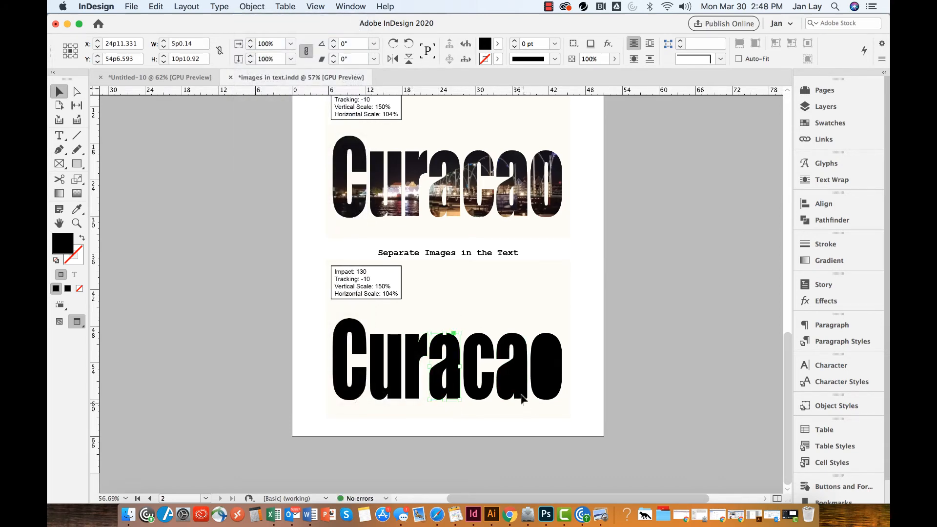
{"action": "left_click", "coordinate": [251, 7]}
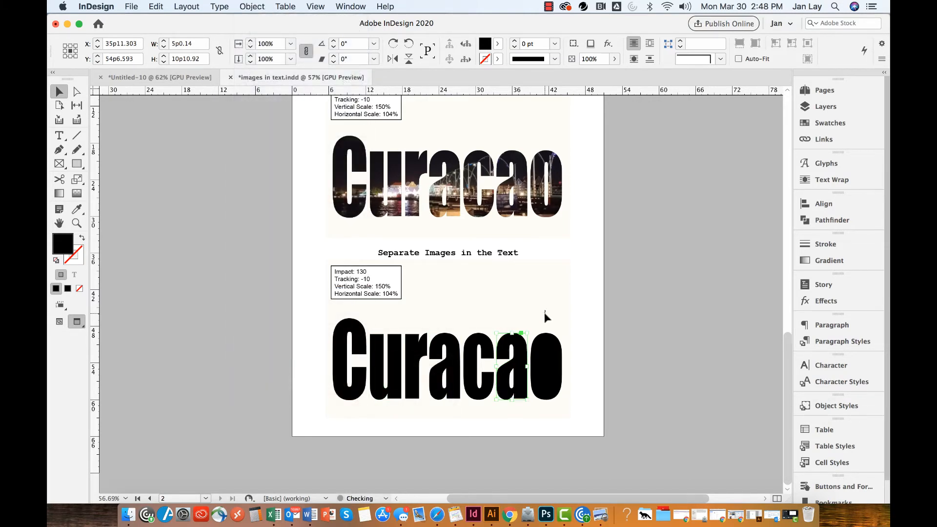
{"action": "left_click", "coordinate": [544, 368]}
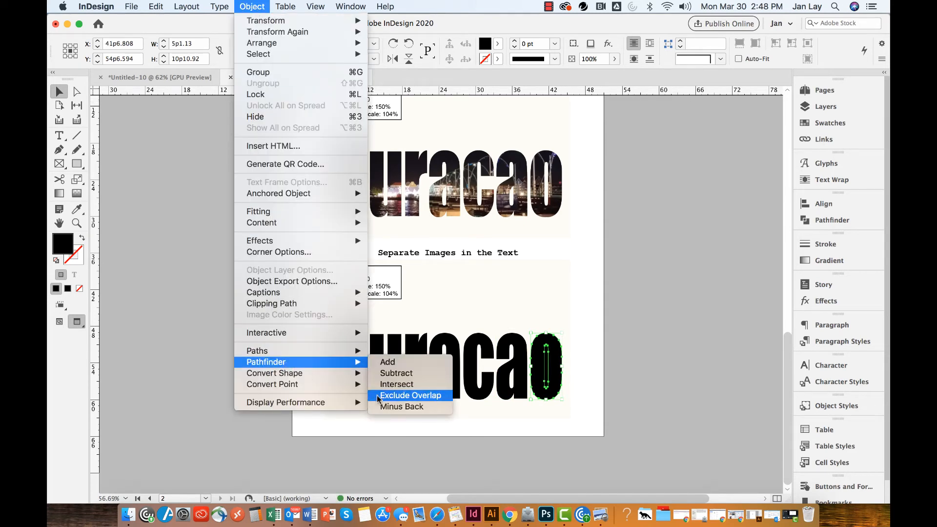
{"action": "left_click", "coordinate": [411, 395]}
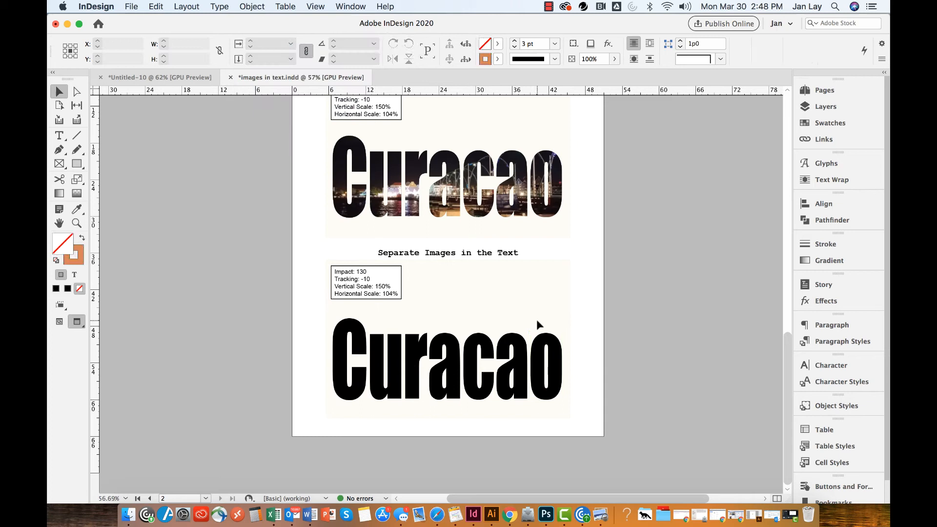
{"action": "left_click", "coordinate": [447, 363]}
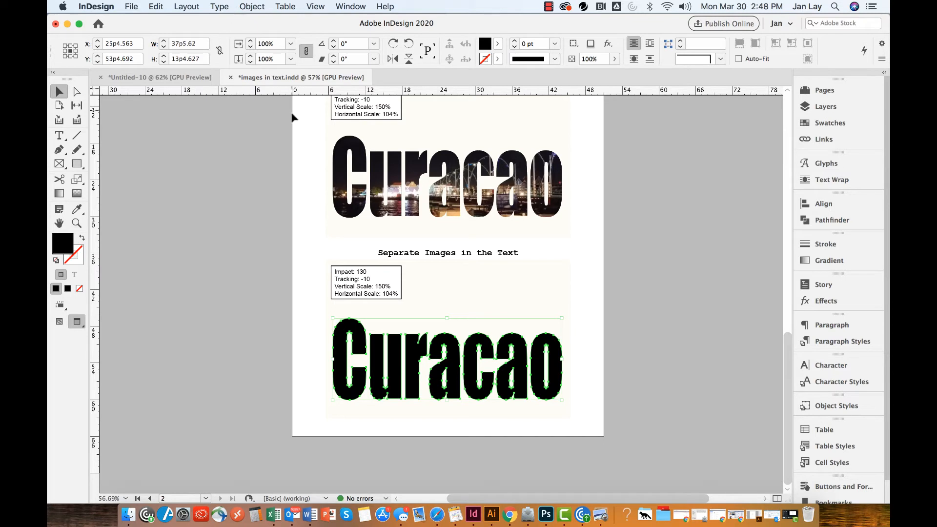
{"action": "mouse_move", "coordinate": [226, 5]}
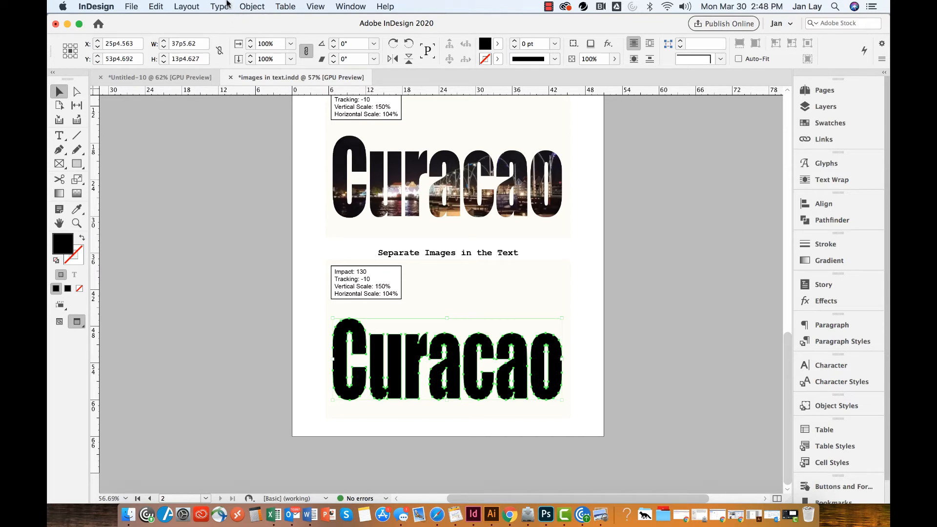
Step: Use File > Place and Cmd-click seven photos from the images in text folder, then load them
{"action": "left_click", "coordinate": [131, 7]}
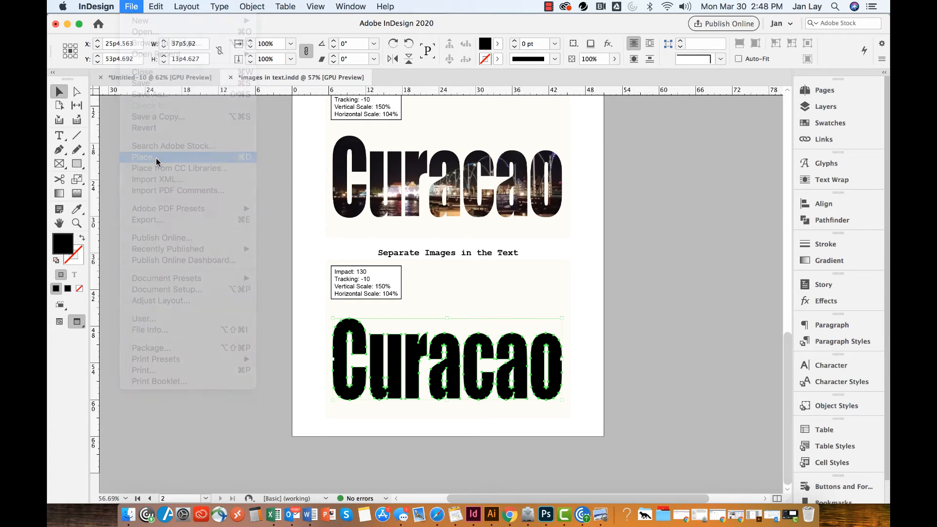
{"action": "left_click", "coordinate": [143, 156]}
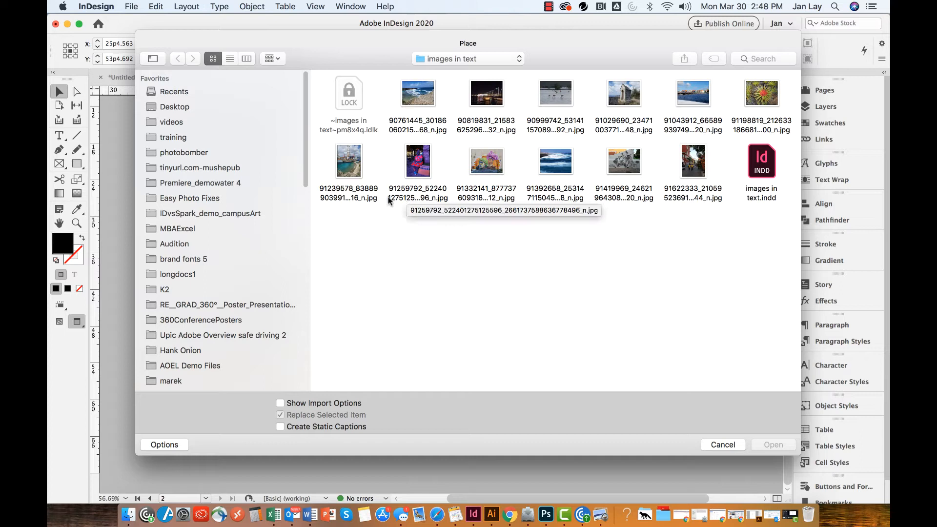
{"action": "left_click", "coordinate": [486, 161]}
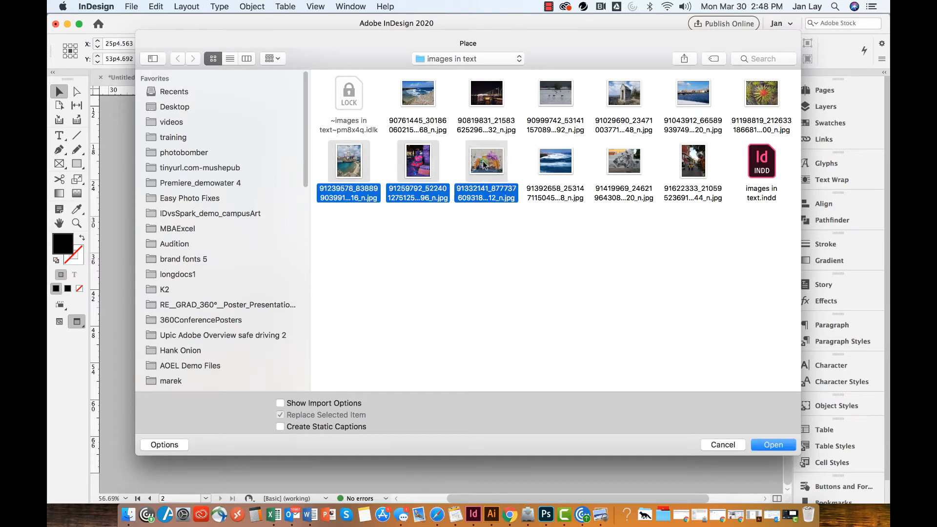
{"action": "left_click", "coordinate": [624, 160]}
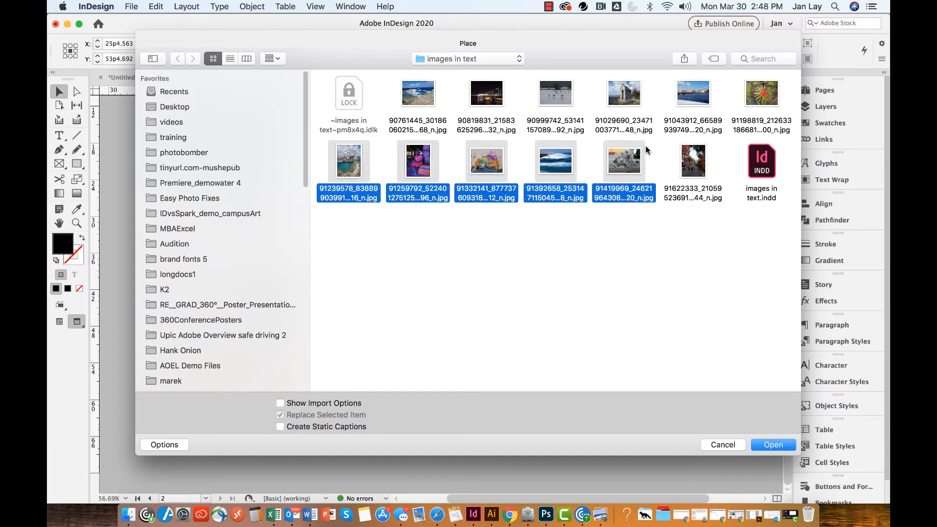
{"action": "left_click", "coordinate": [762, 92]}
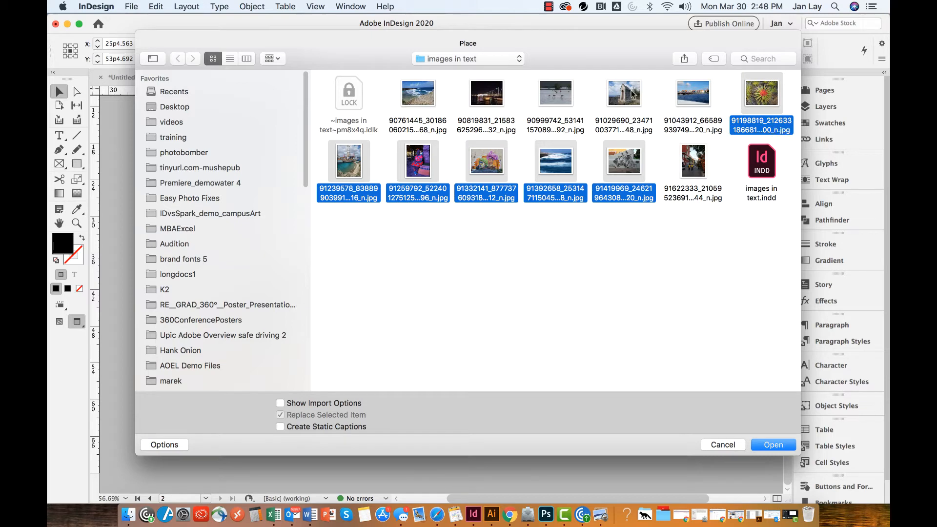
{"action": "left_click", "coordinate": [623, 94]}
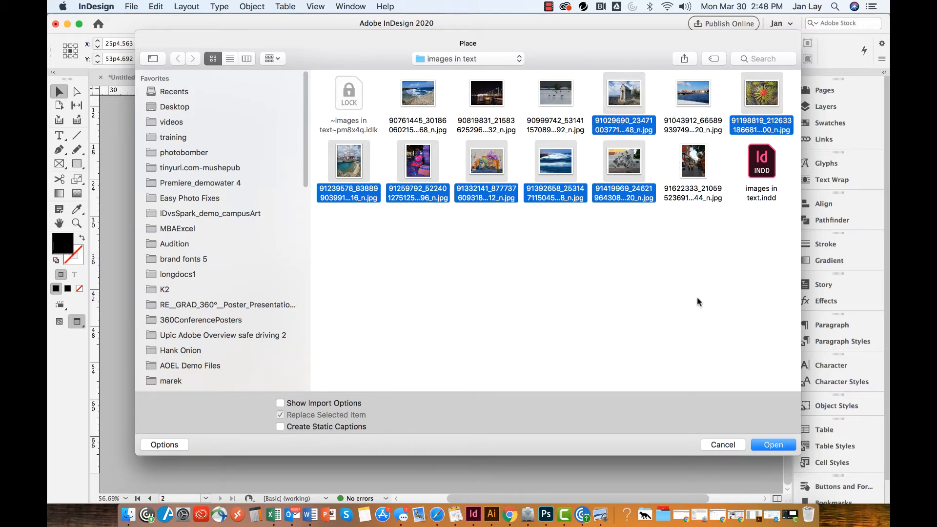
{"action": "left_click", "coordinate": [773, 445]}
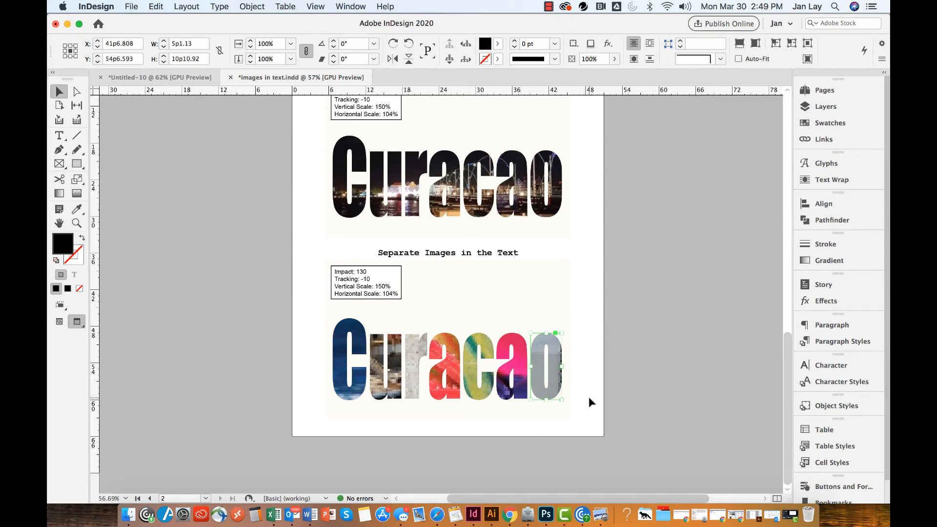
{"action": "mouse_move", "coordinate": [582, 429]}
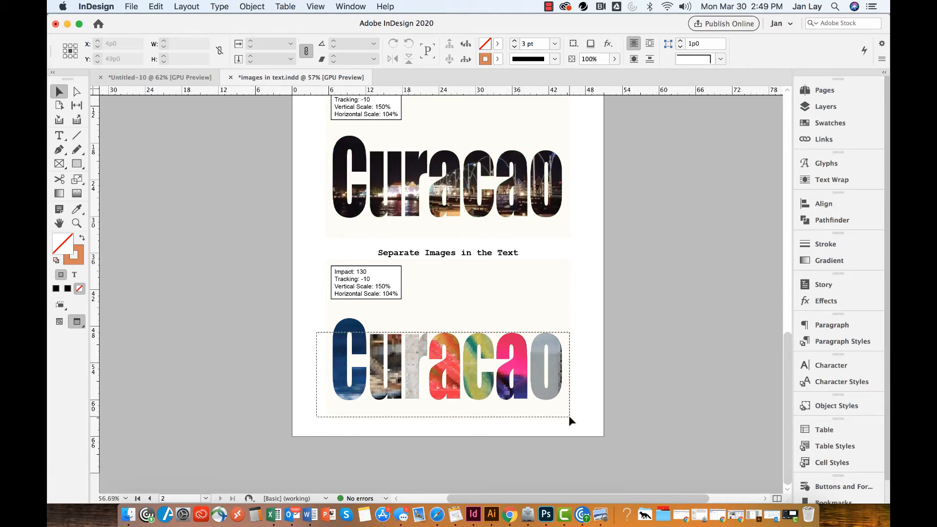
Step: Select all photo-filled letters and set each image to Fill Frame Proportionally
{"action": "left_click", "coordinate": [448, 364]}
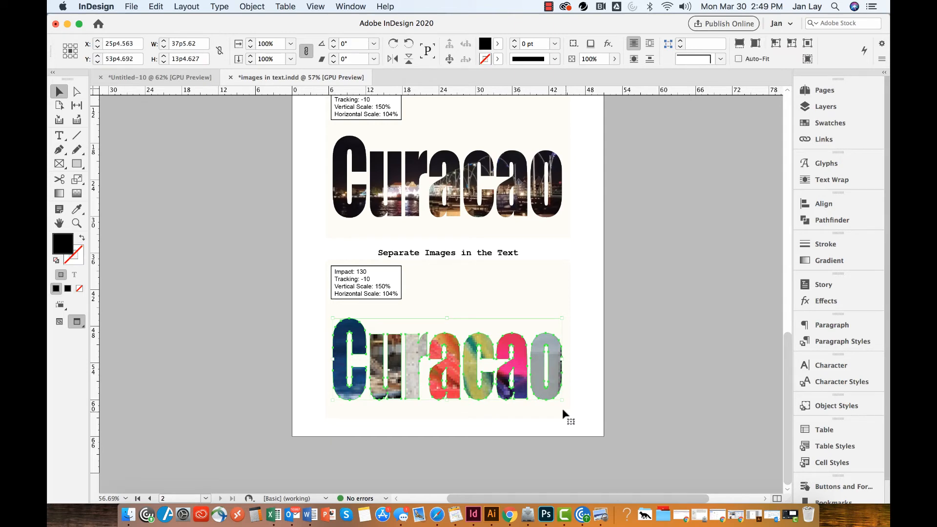
{"action": "right_click", "coordinate": [448, 364]}
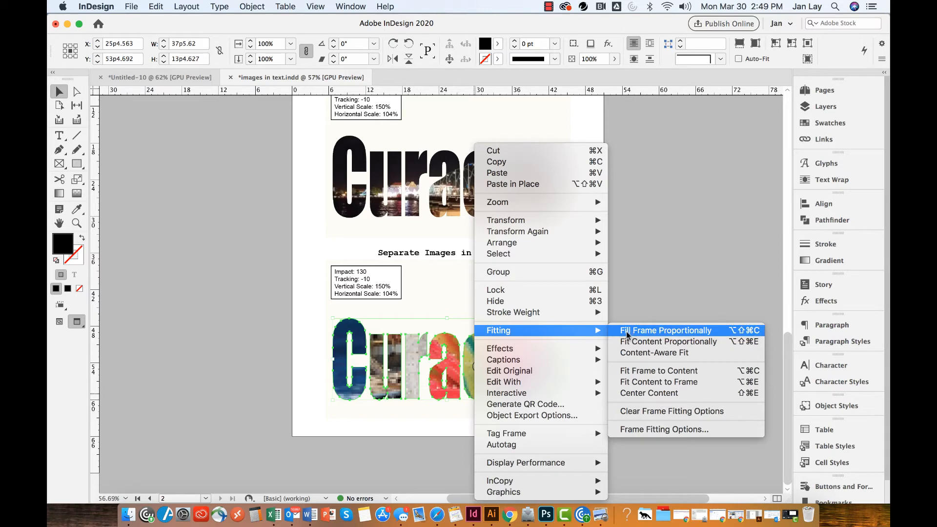
{"action": "left_click", "coordinate": [664, 330]}
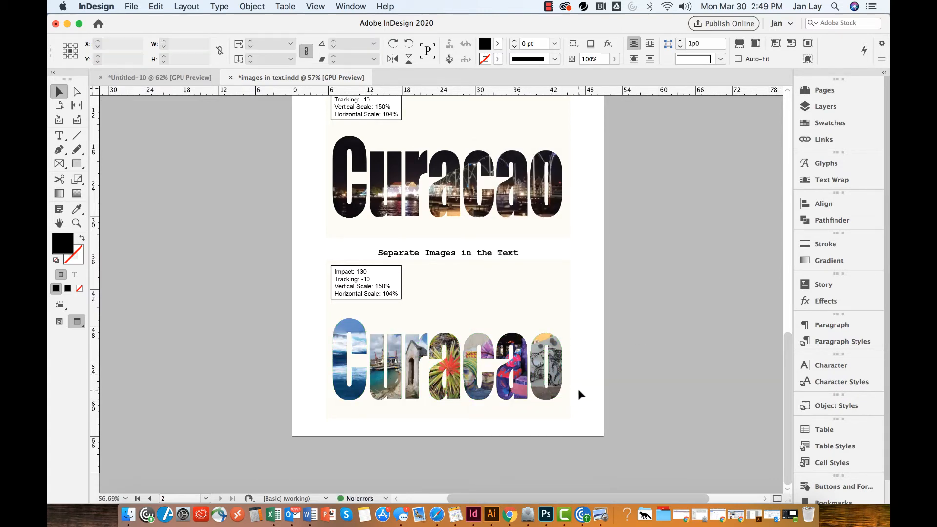
{"action": "left_click", "coordinate": [352, 377]}
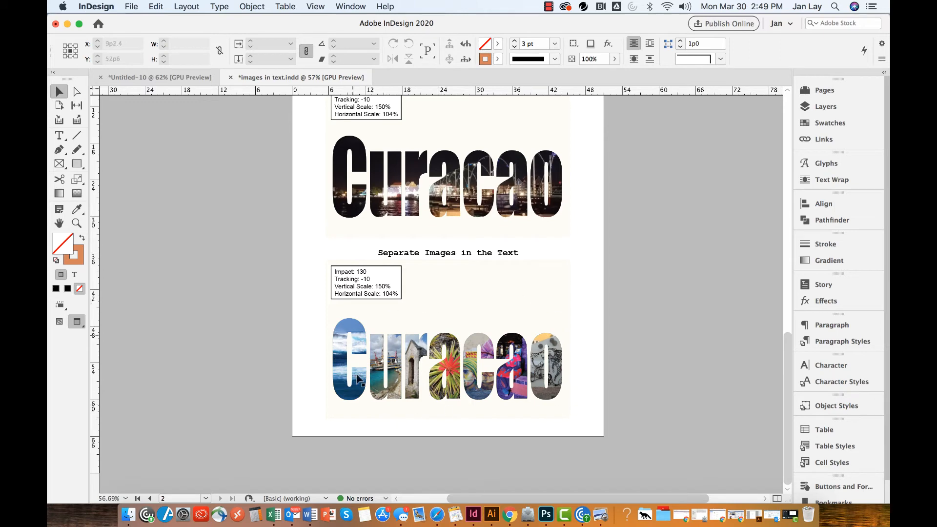
{"action": "left_click", "coordinate": [444, 366]}
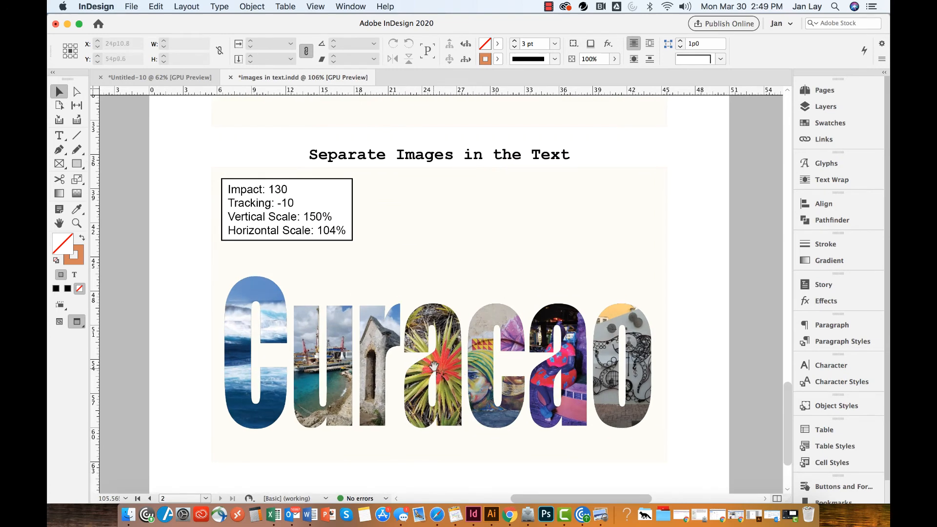
{"action": "left_click", "coordinate": [432, 368]}
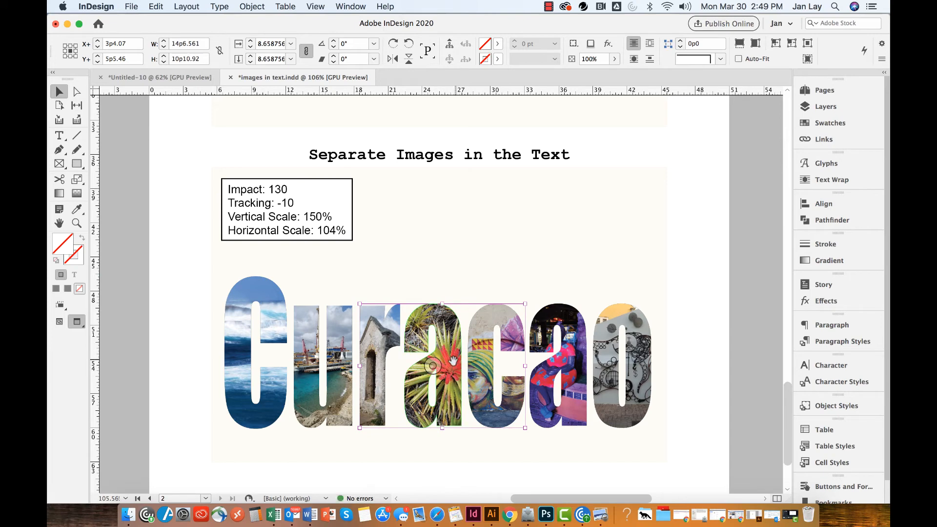
{"action": "mouse_move", "coordinate": [448, 380]}
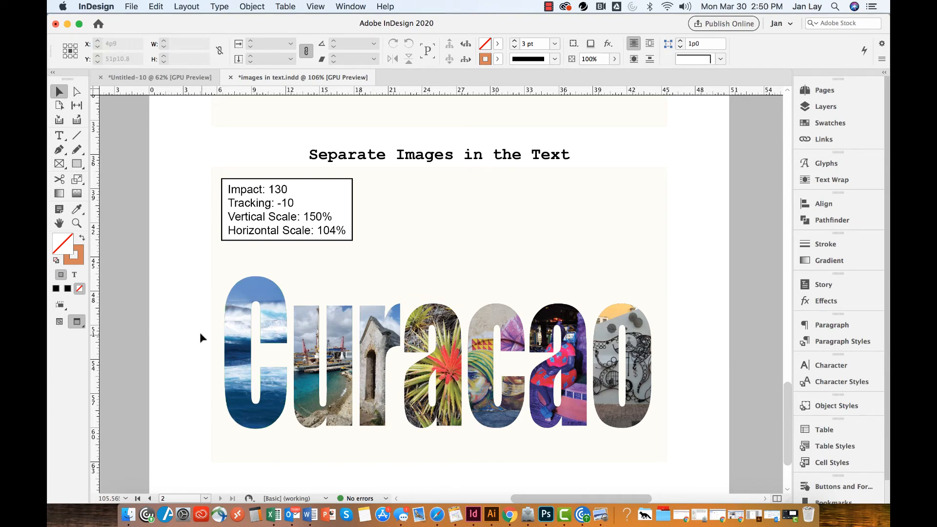
{"action": "left_click", "coordinate": [436, 358]}
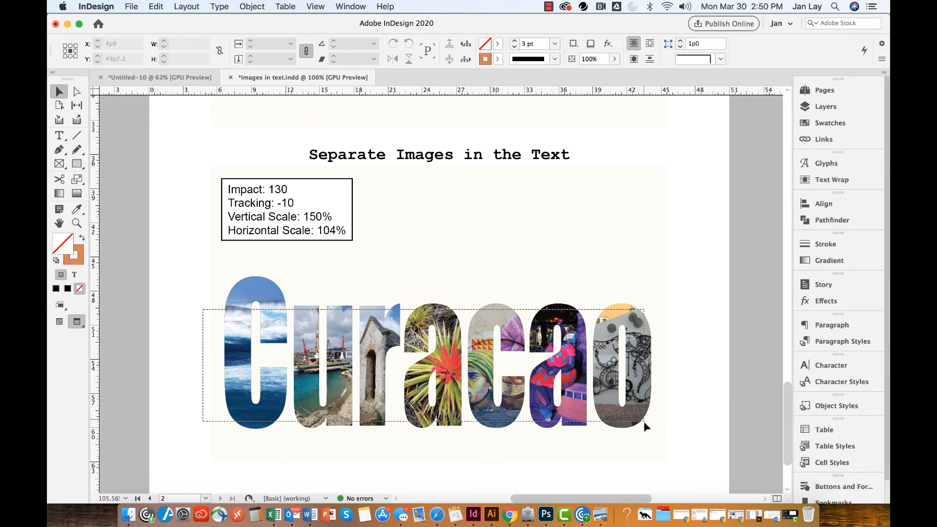
Step: Apply the R=242 G=178 B=155 peach swatch as the stroke of the lower Curacao outlines
{"action": "left_click", "coordinate": [431, 352]}
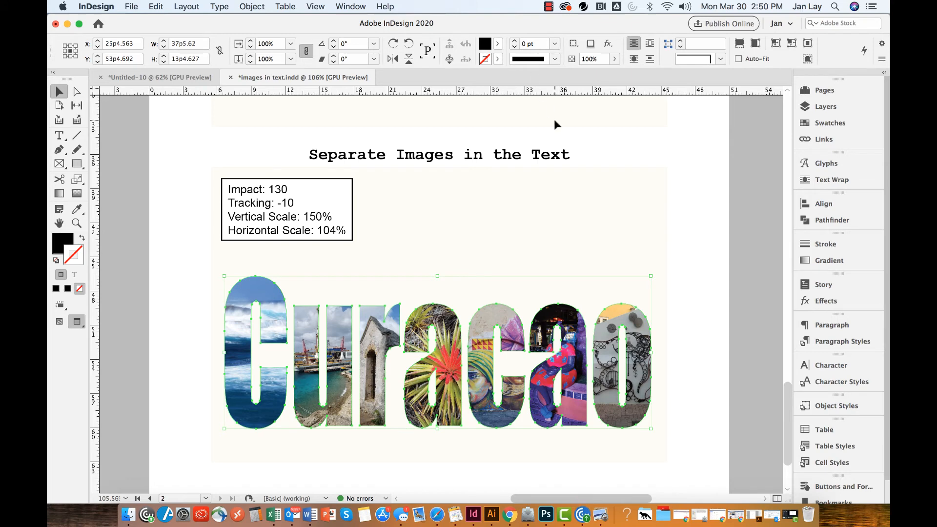
{"action": "left_click", "coordinate": [830, 123]}
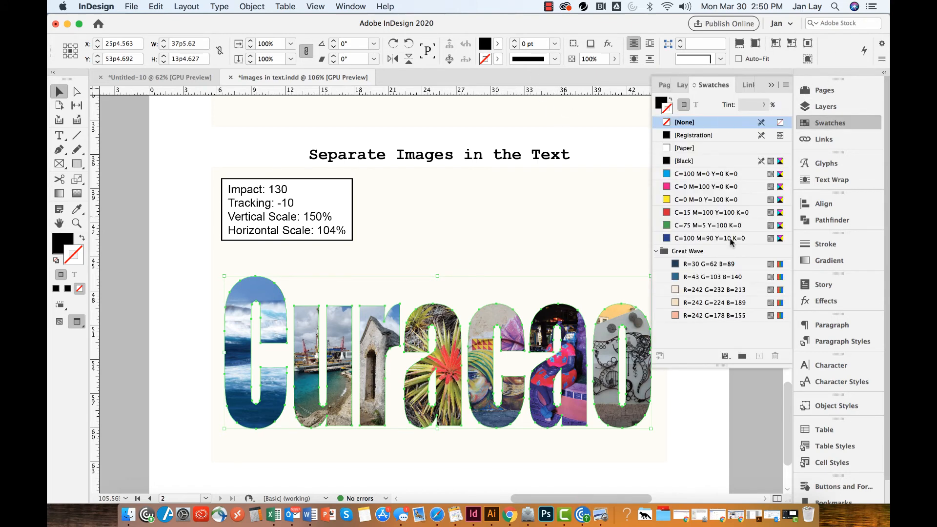
{"action": "mouse_move", "coordinate": [705, 328]}
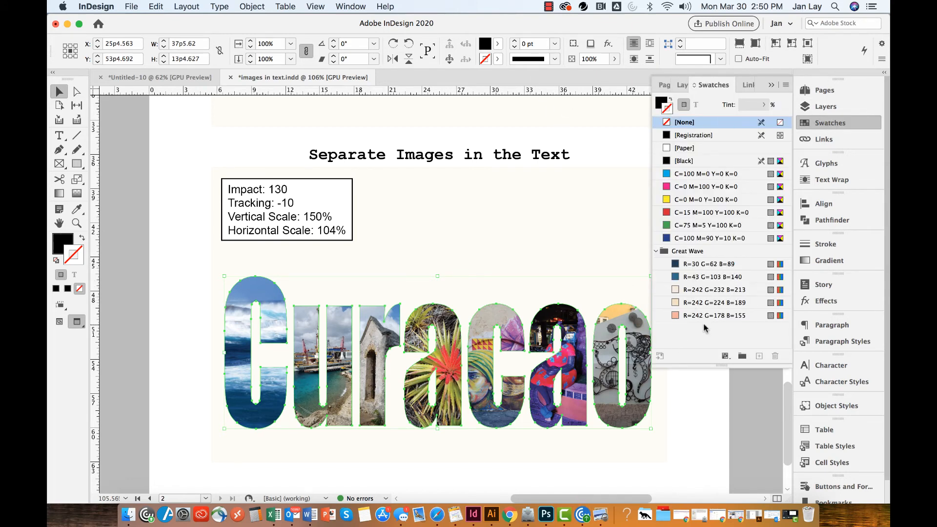
{"action": "mouse_move", "coordinate": [676, 315]}
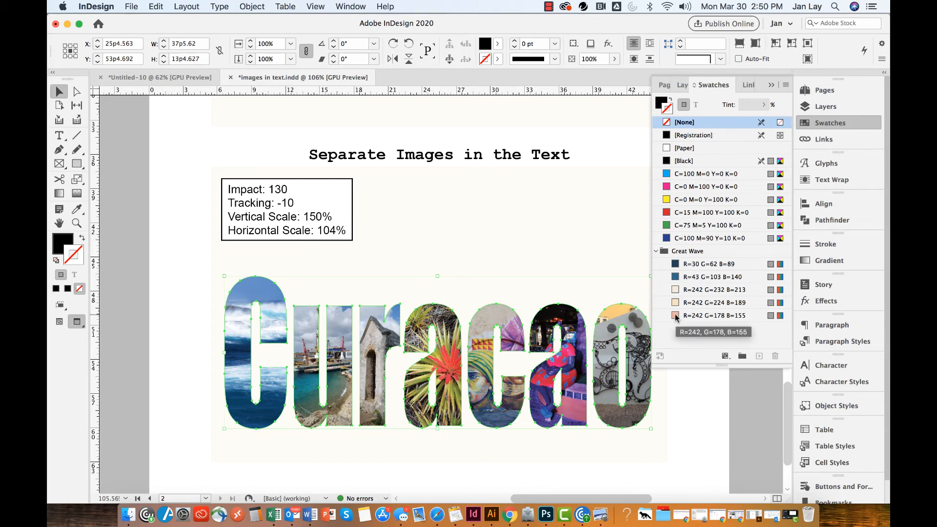
{"action": "left_click", "coordinate": [713, 316]}
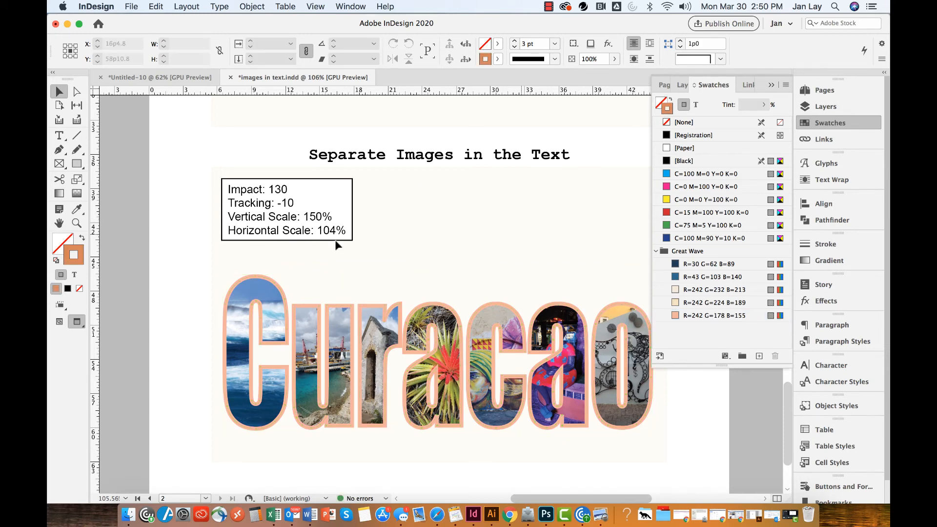
{"action": "left_click", "coordinate": [418, 353]}
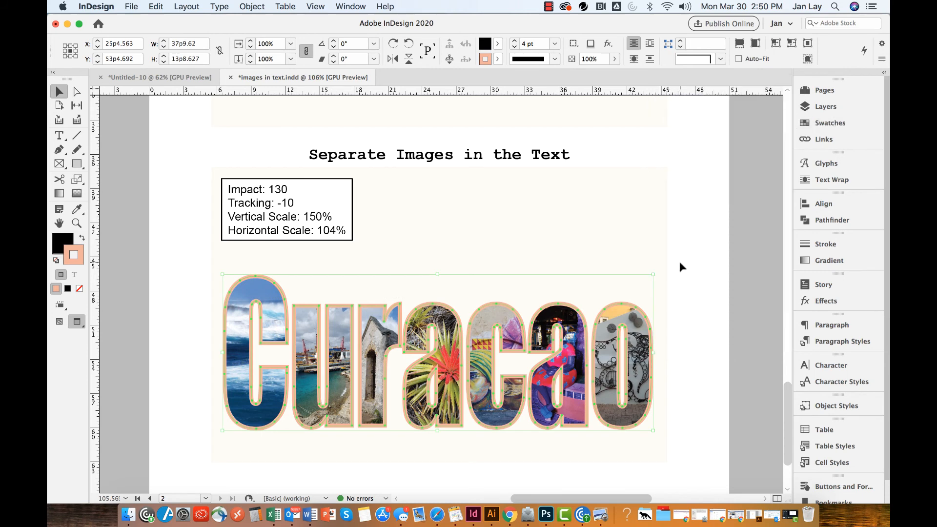
{"action": "mouse_move", "coordinate": [412, 241]}
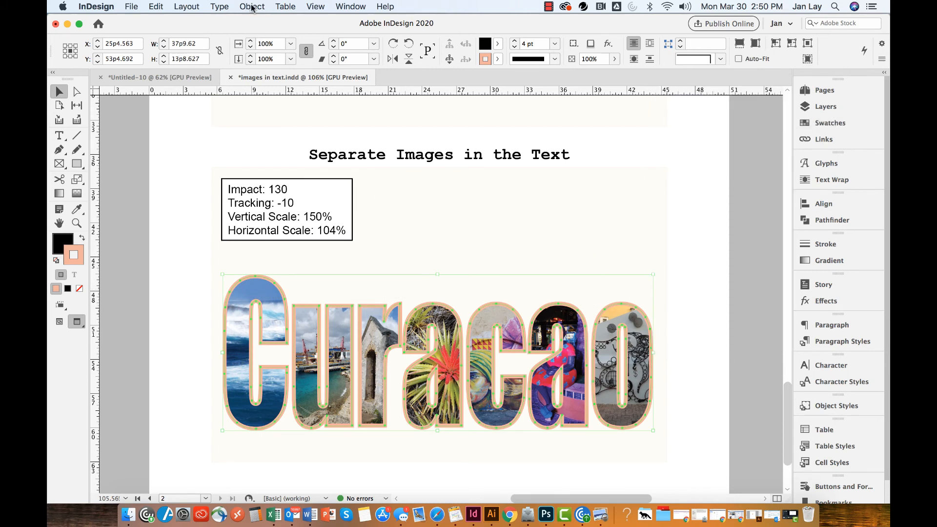
Step: In Effects, target the Stroke, enable Bevel and Emboss with Style Emboss, and confirm
{"action": "left_click", "coordinate": [252, 7]}
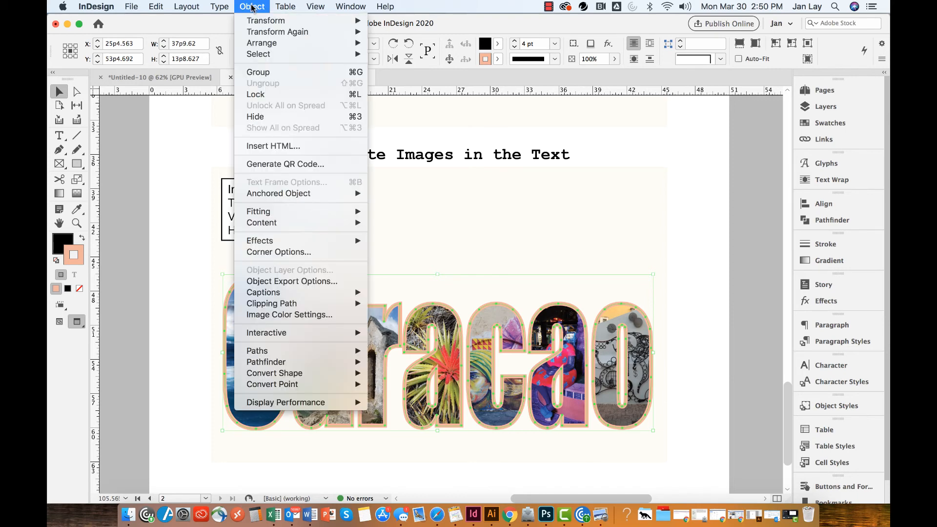
{"action": "mouse_move", "coordinate": [260, 240]}
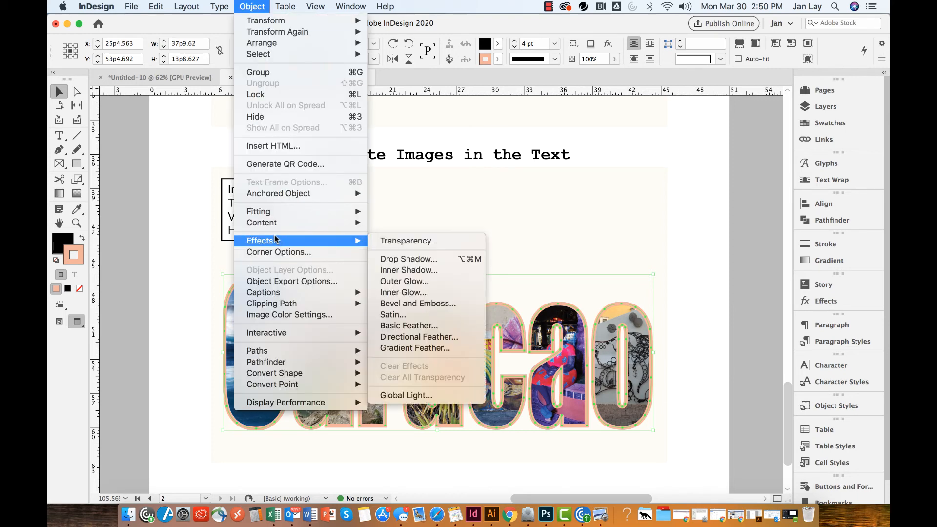
{"action": "mouse_move", "coordinate": [284, 243]}
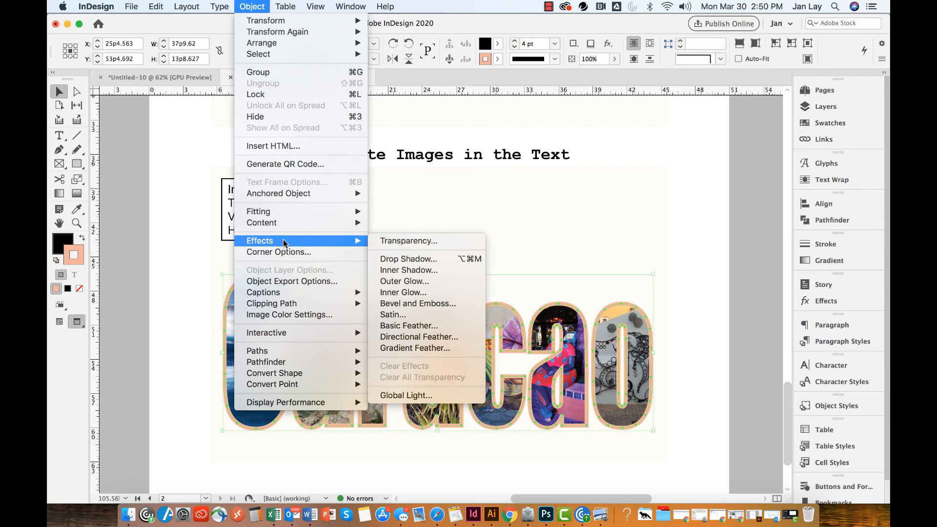
{"action": "mouse_move", "coordinate": [408, 240]}
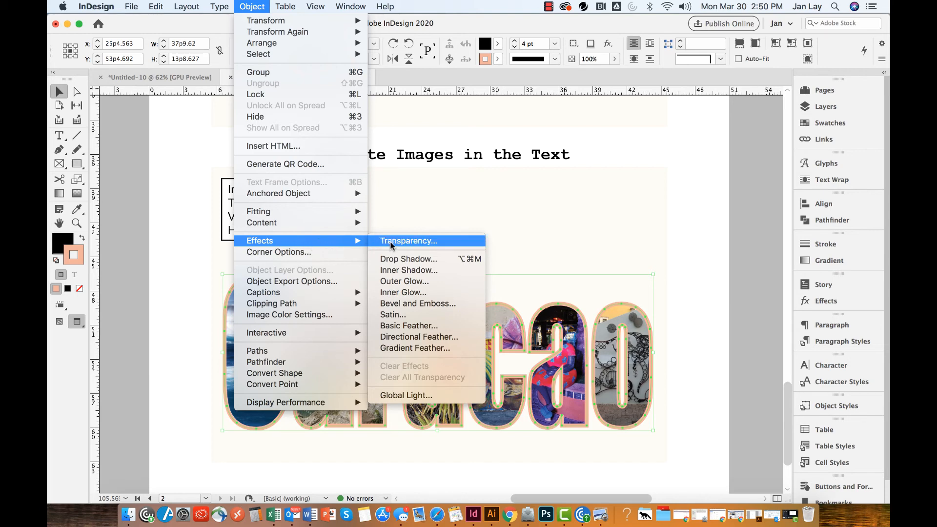
{"action": "left_click", "coordinate": [408, 240]}
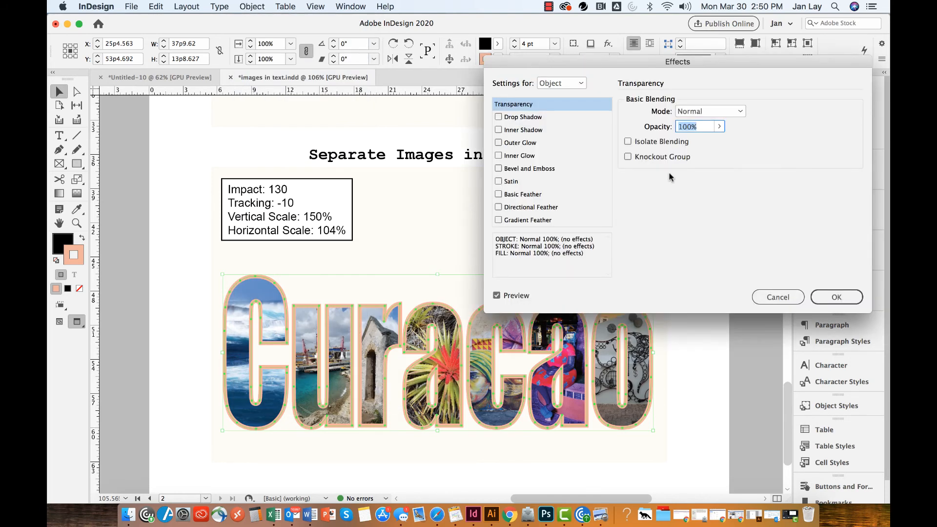
{"action": "left_click", "coordinate": [560, 82]}
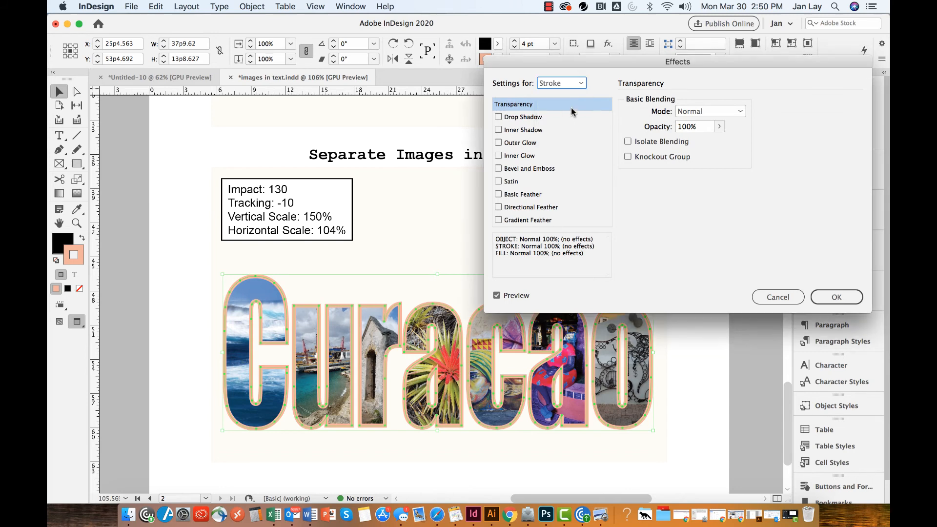
{"action": "mouse_move", "coordinate": [565, 82]}
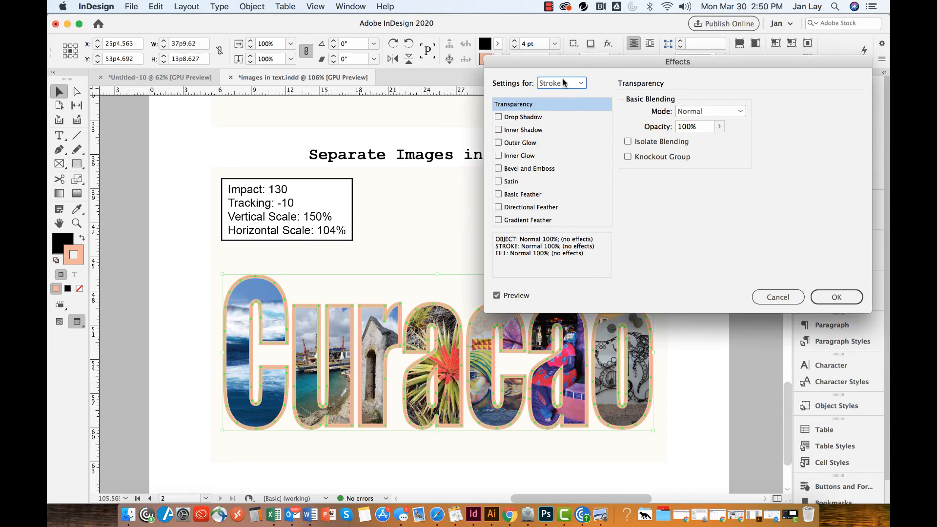
{"action": "left_click", "coordinate": [499, 168]}
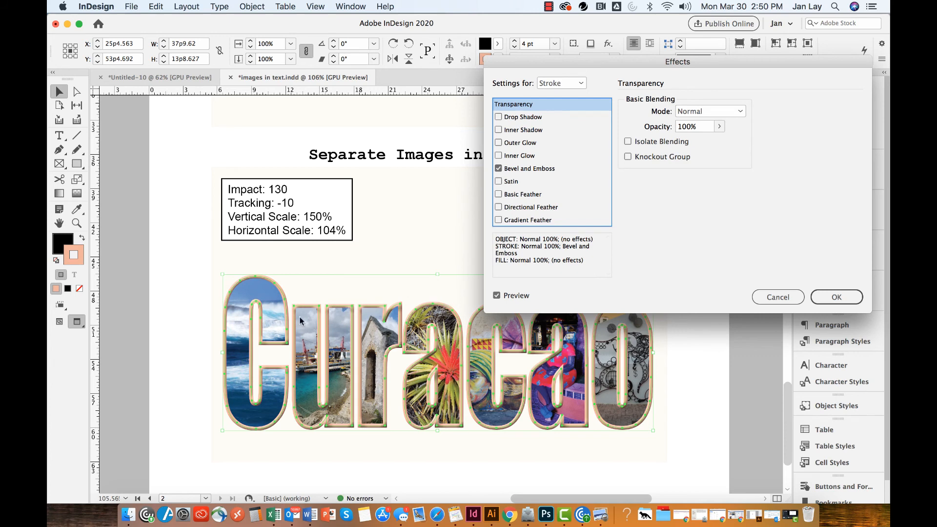
{"action": "left_click", "coordinate": [529, 168]}
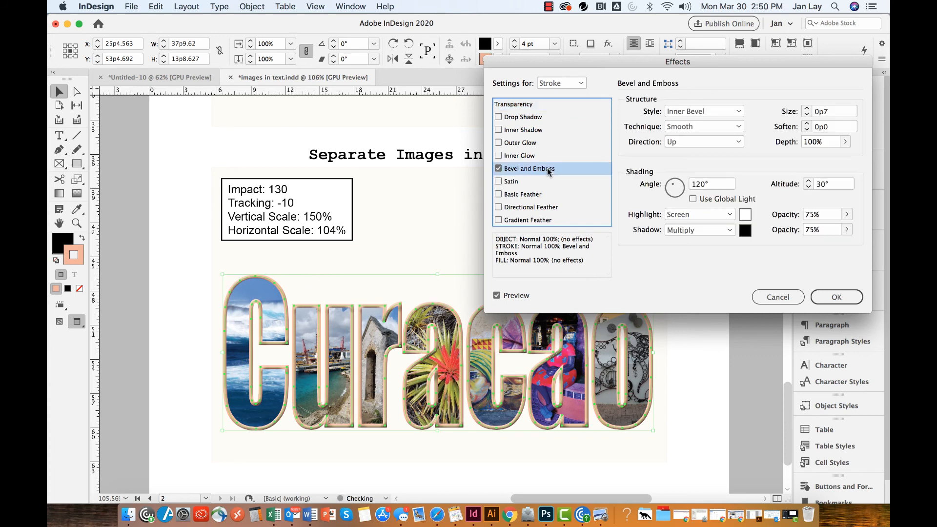
{"action": "left_click", "coordinate": [703, 112]}
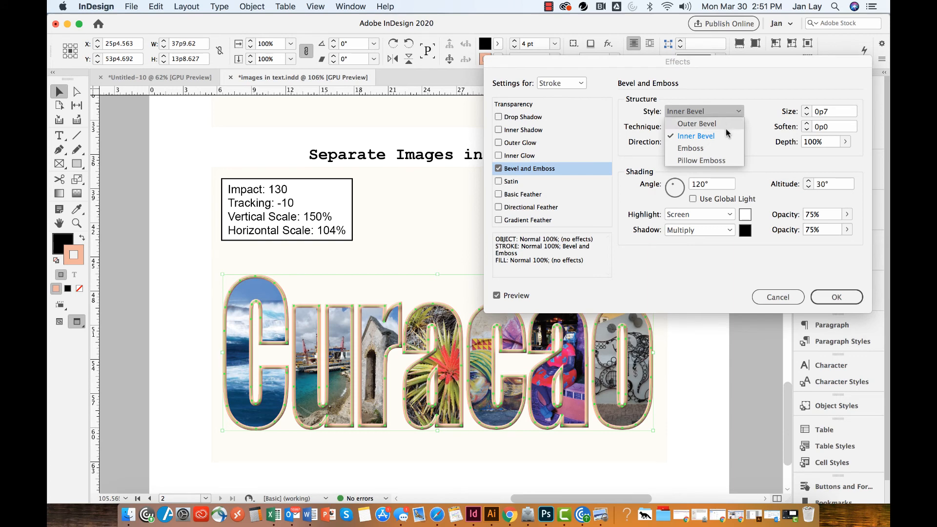
{"action": "left_click", "coordinate": [690, 148]}
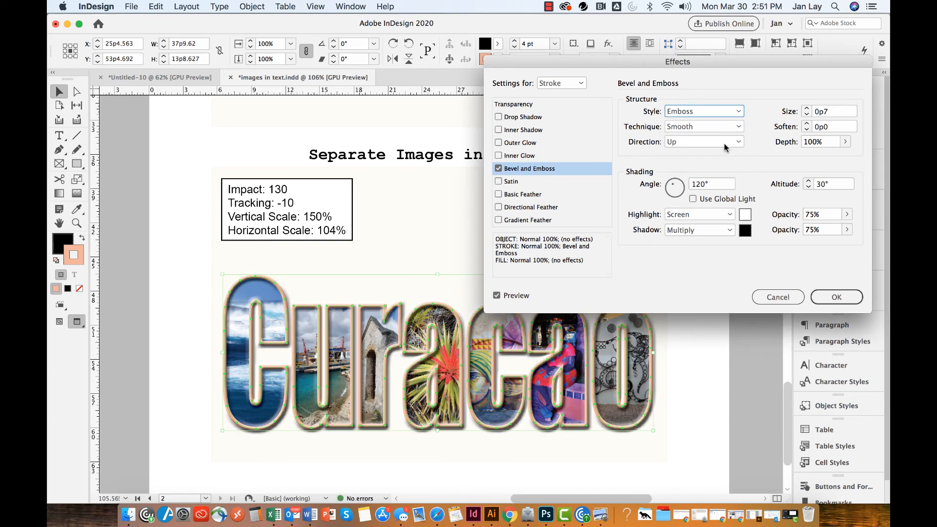
{"action": "mouse_move", "coordinate": [663, 86]}
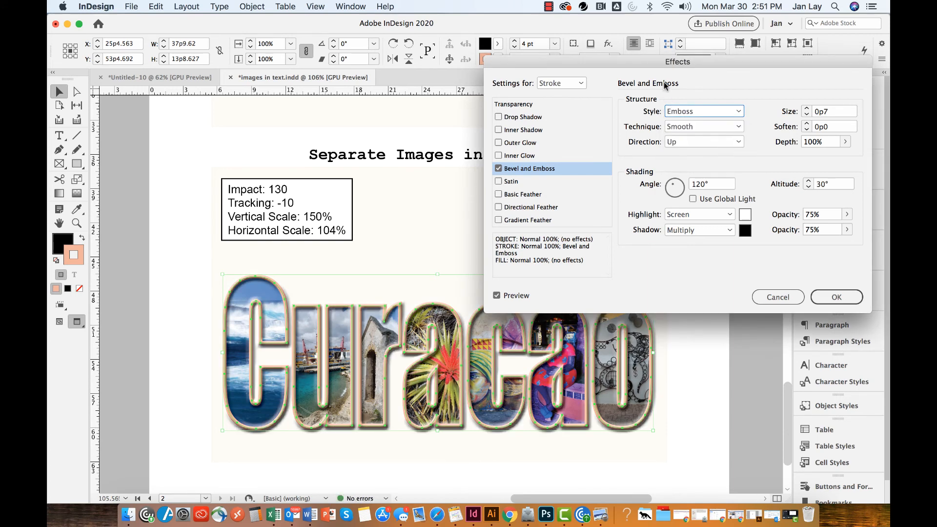
{"action": "mouse_move", "coordinate": [683, 133]}
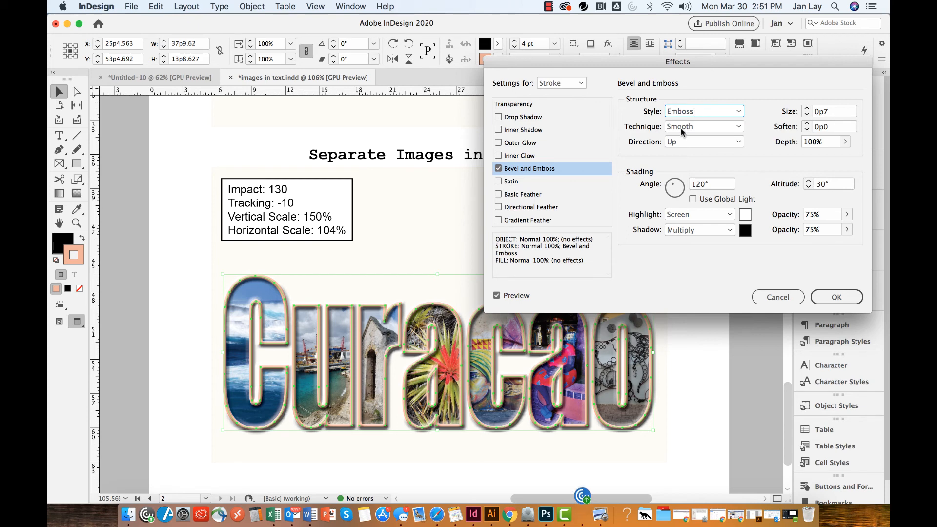
{"action": "mouse_move", "coordinate": [715, 153]}
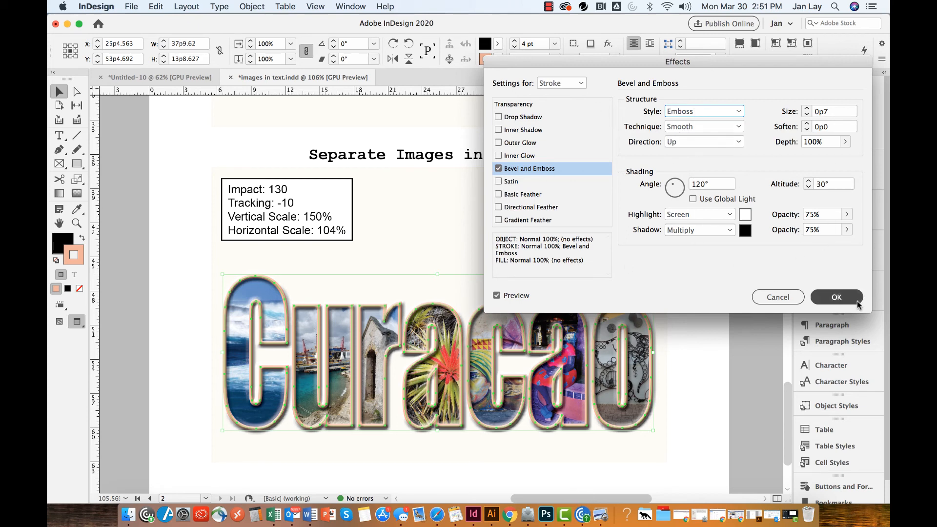
{"action": "left_click", "coordinate": [835, 297]}
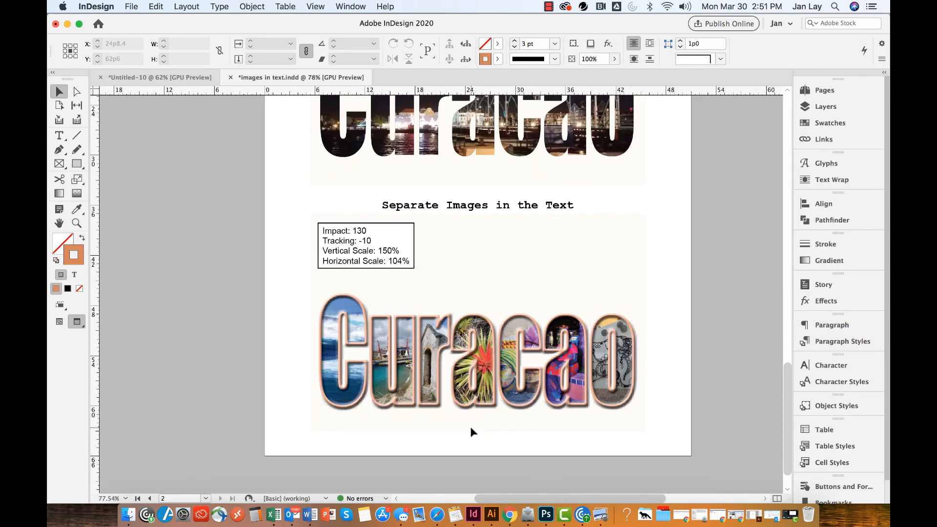